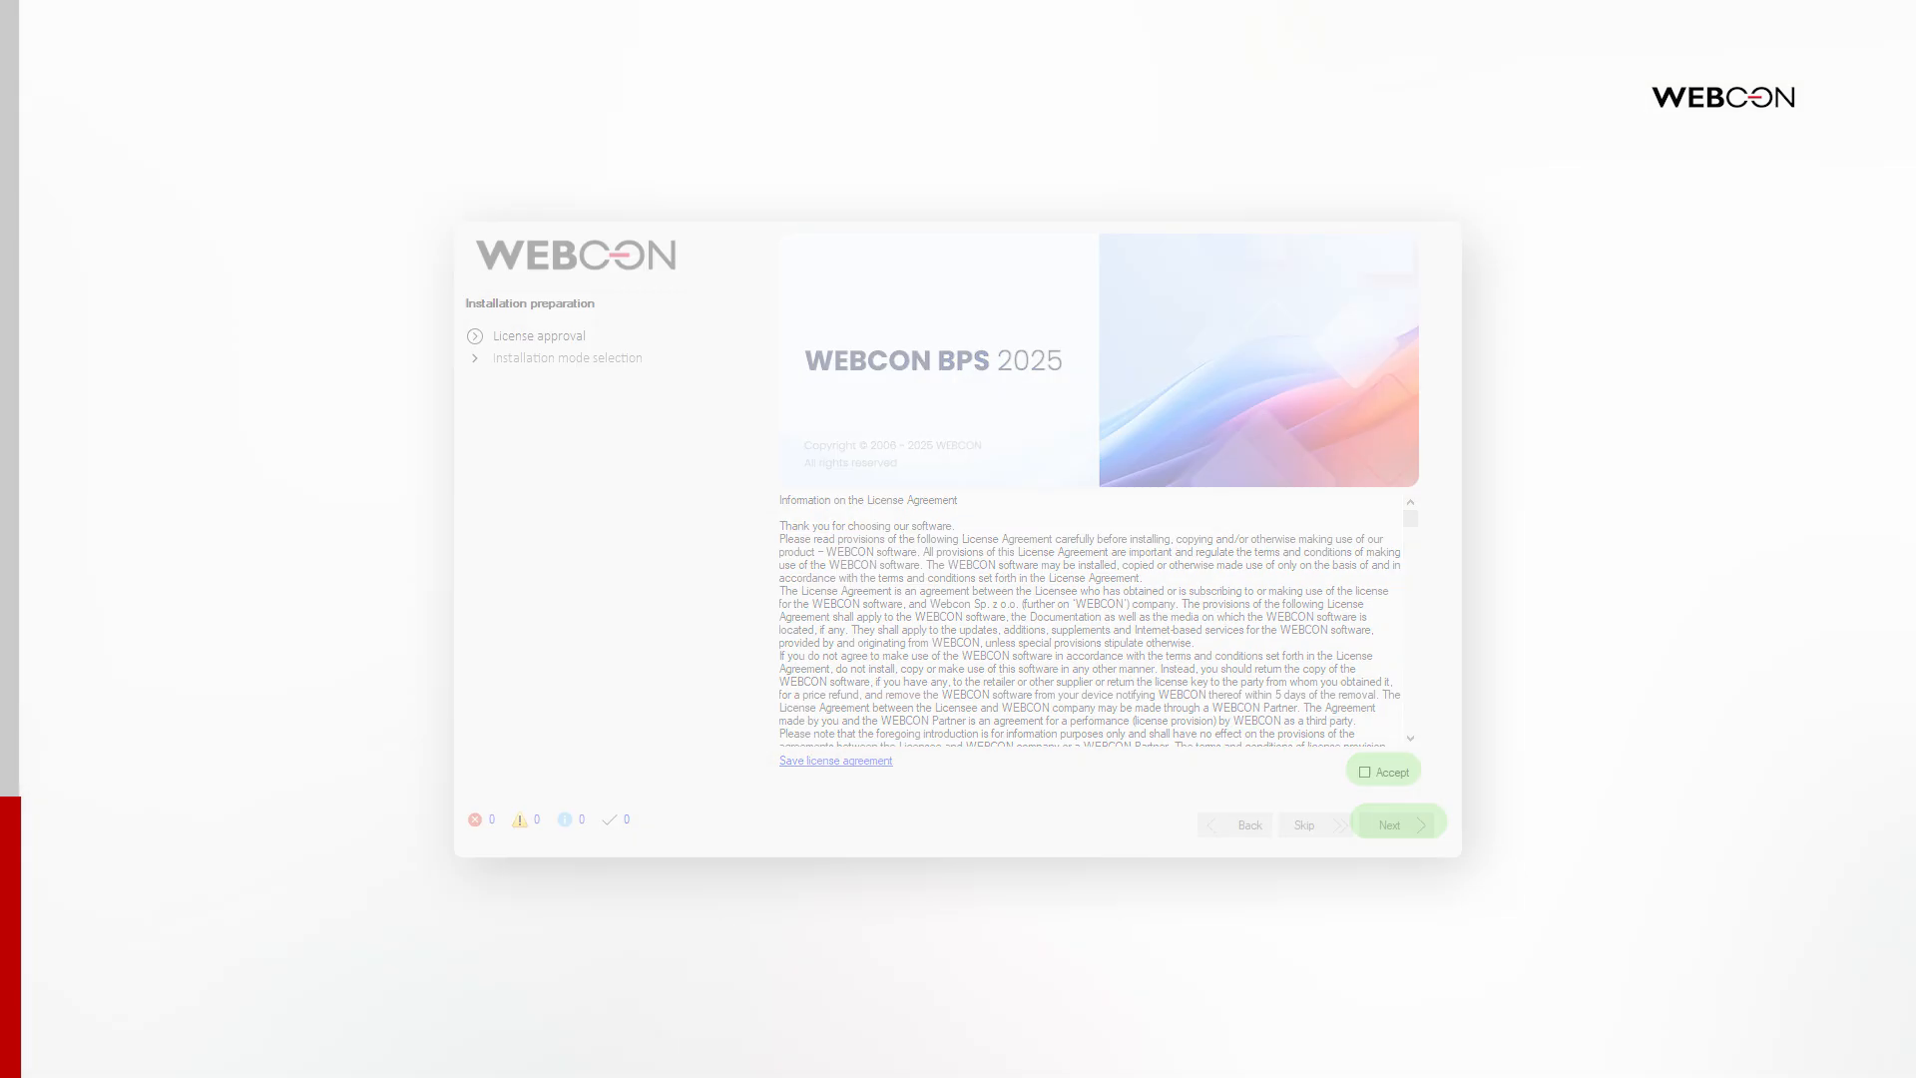
# Accept the licence and begin a new standalone WEBCON BPS installation, reaching system verification.
pyautogui.click(1389, 823)
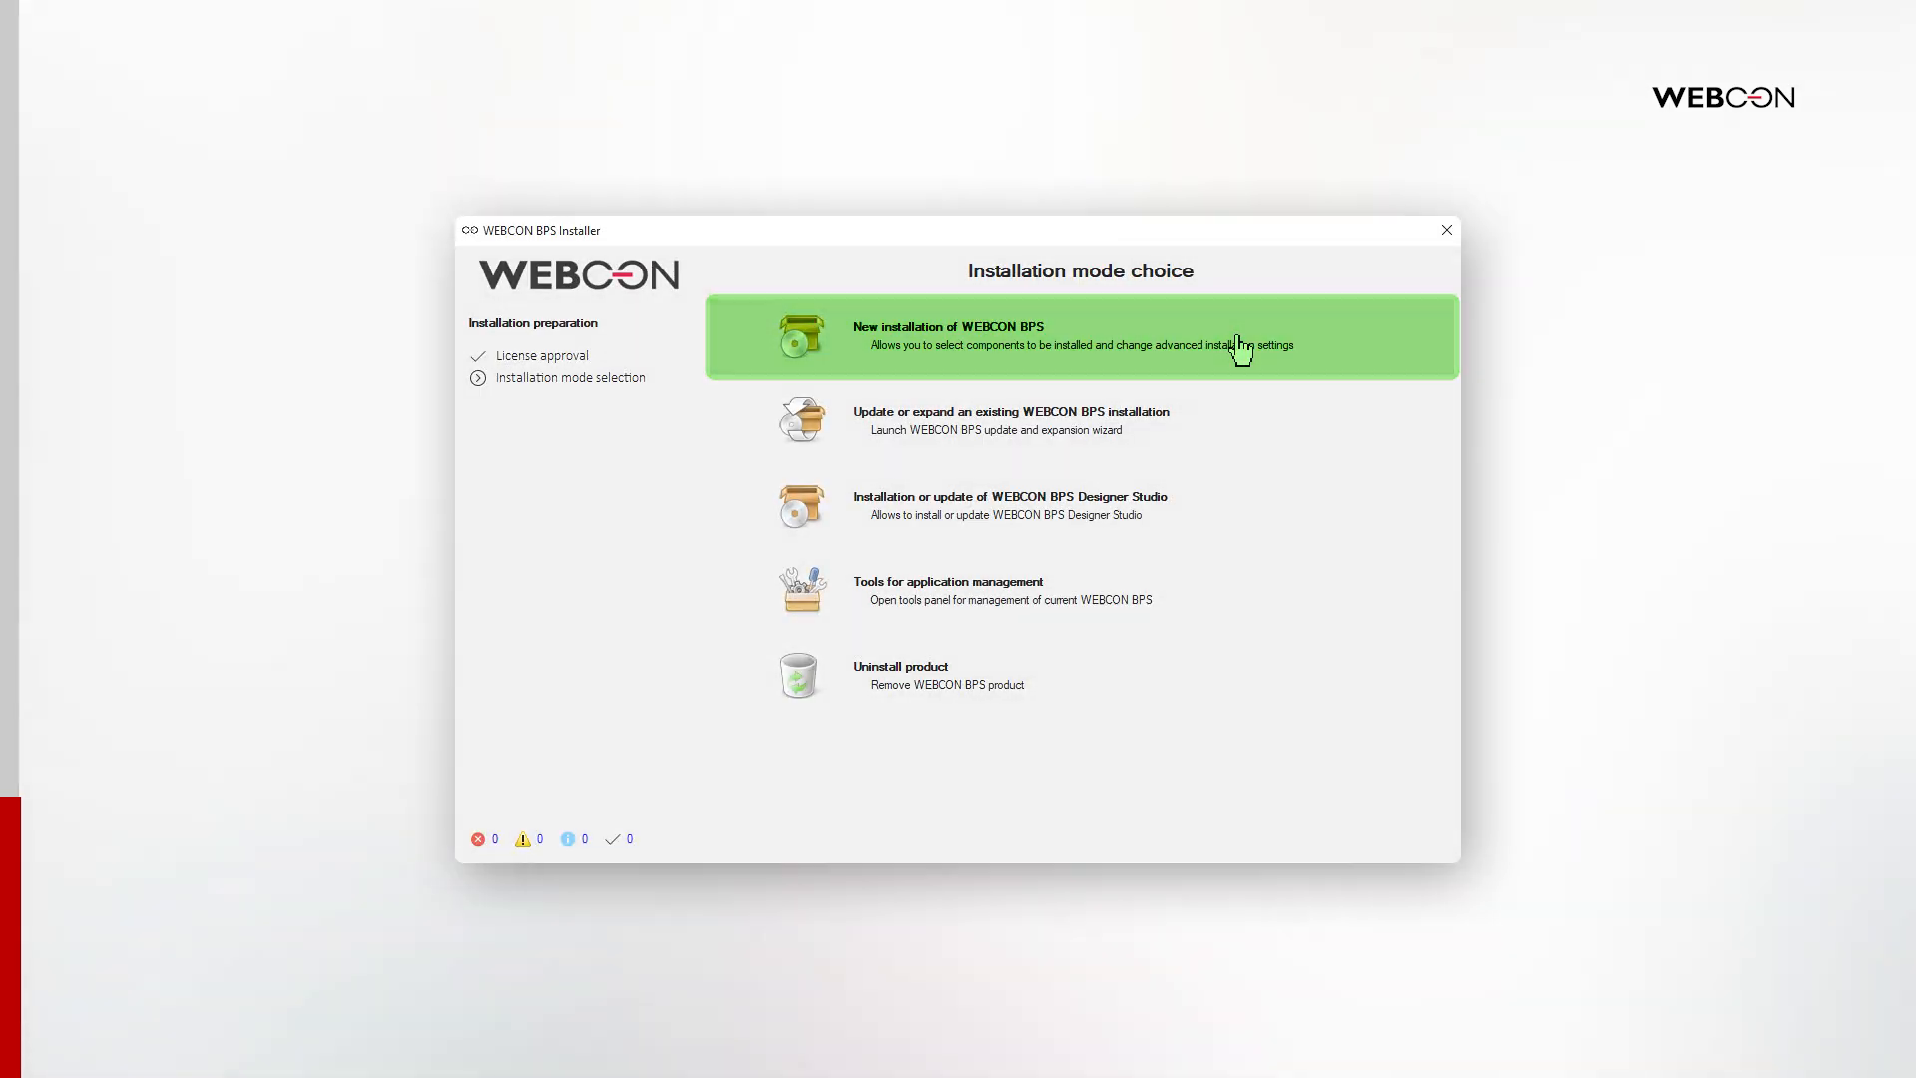
pyautogui.click(1079, 337)
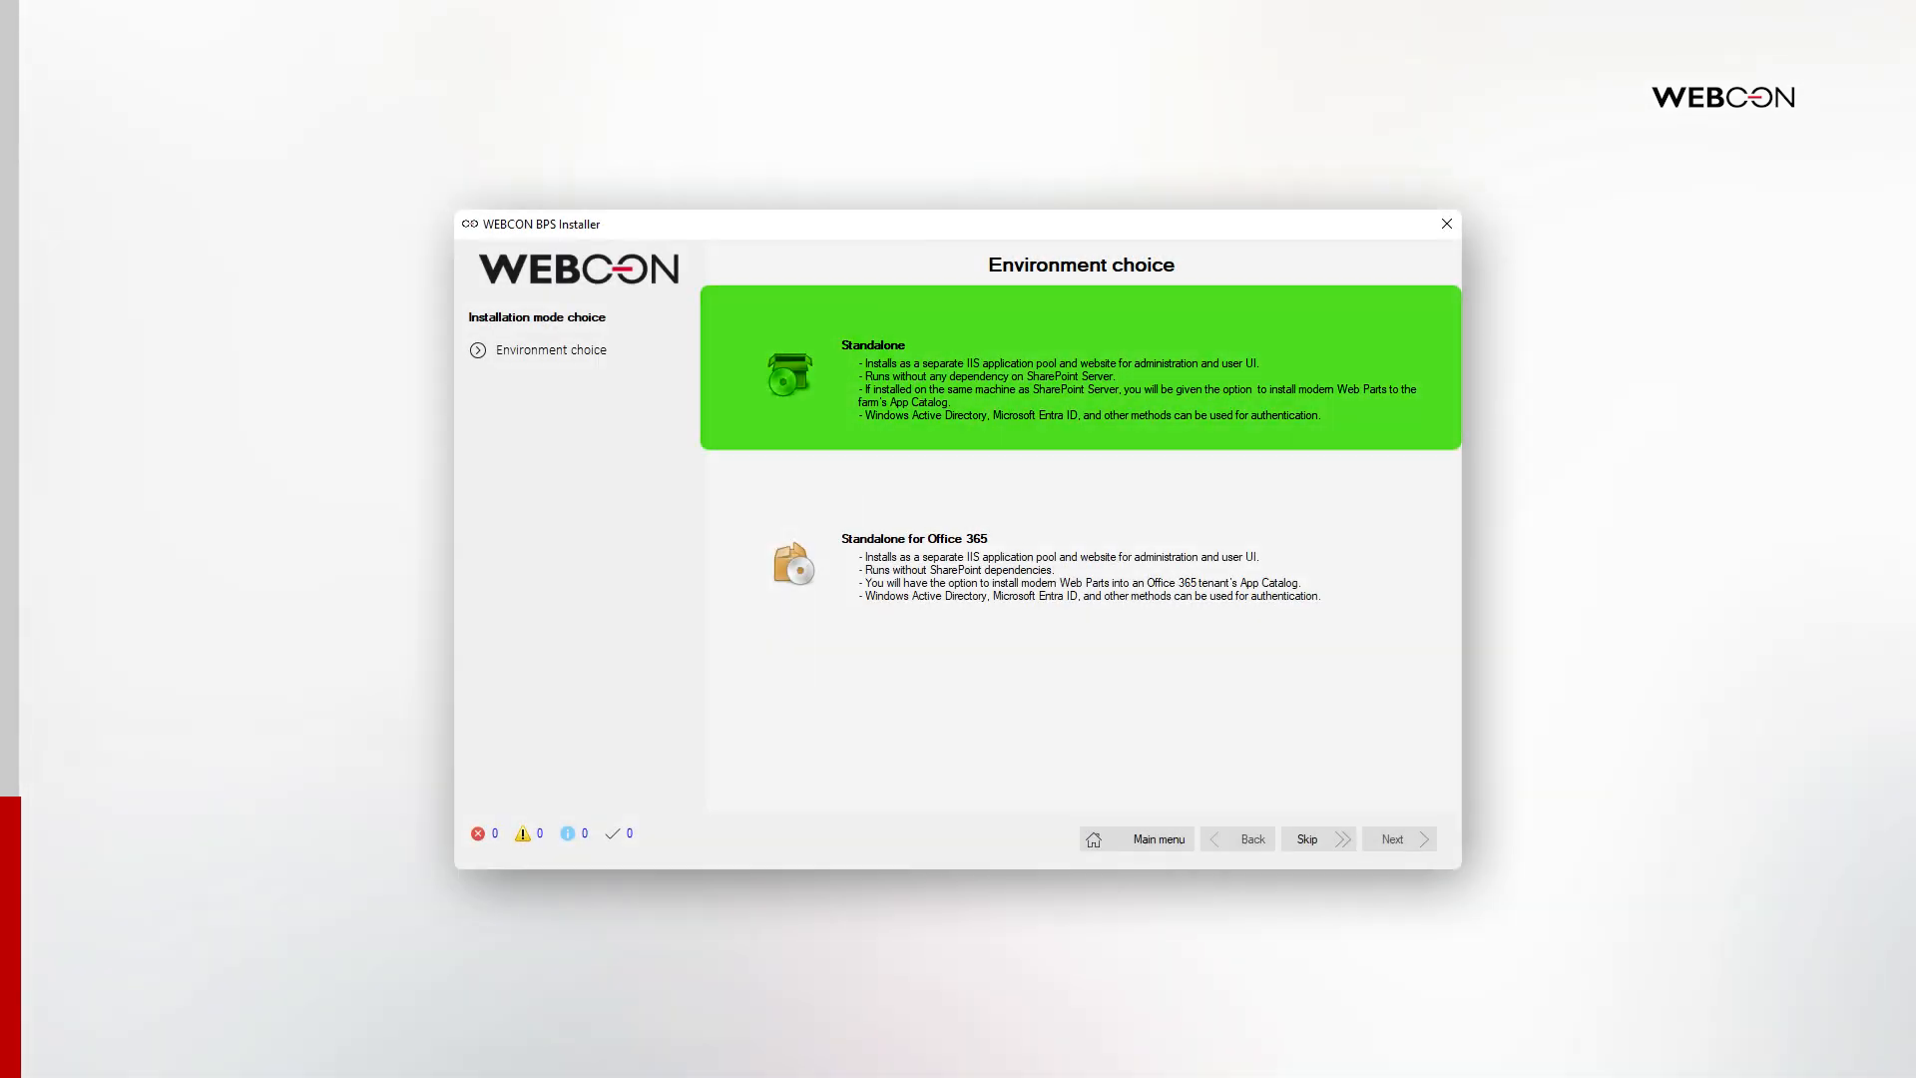
pyautogui.click(1397, 837)
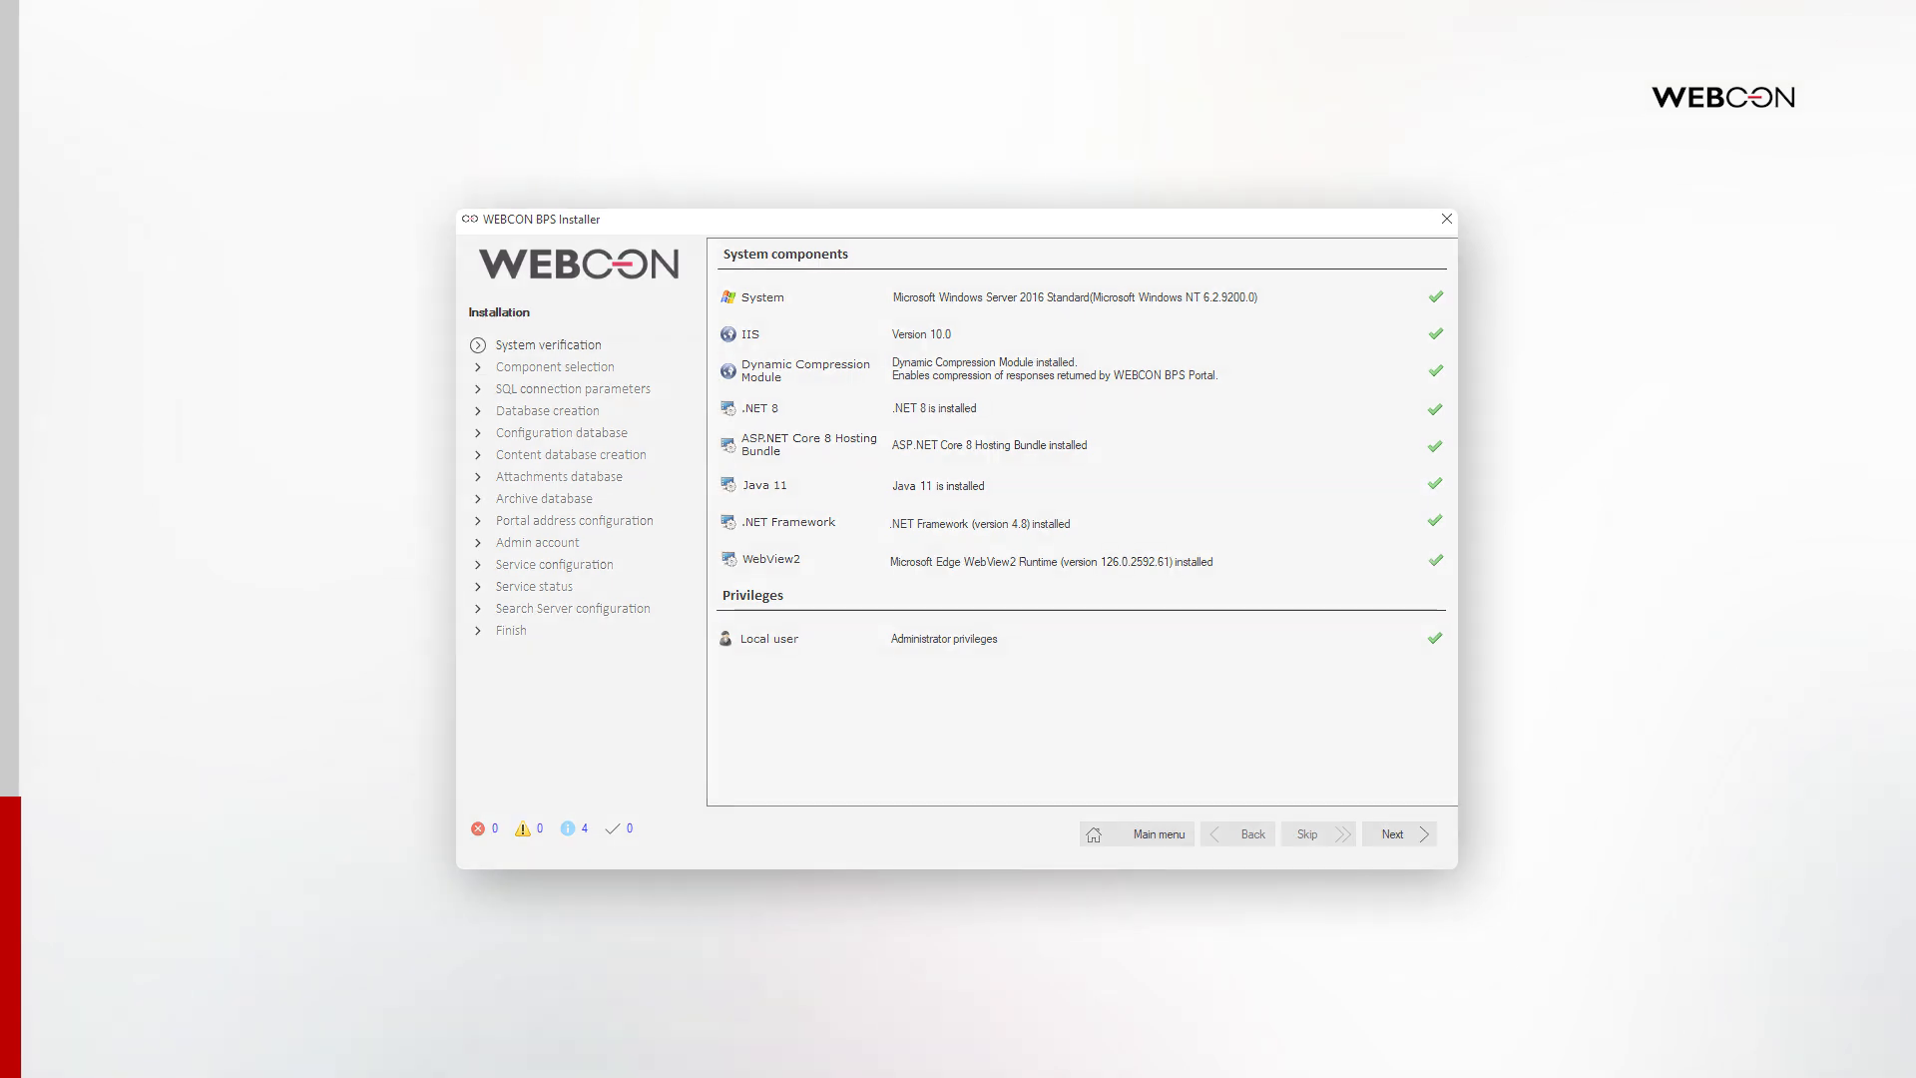
# Pass system verification, keep the default components and confirm the installation summary.
pyautogui.click(1398, 833)
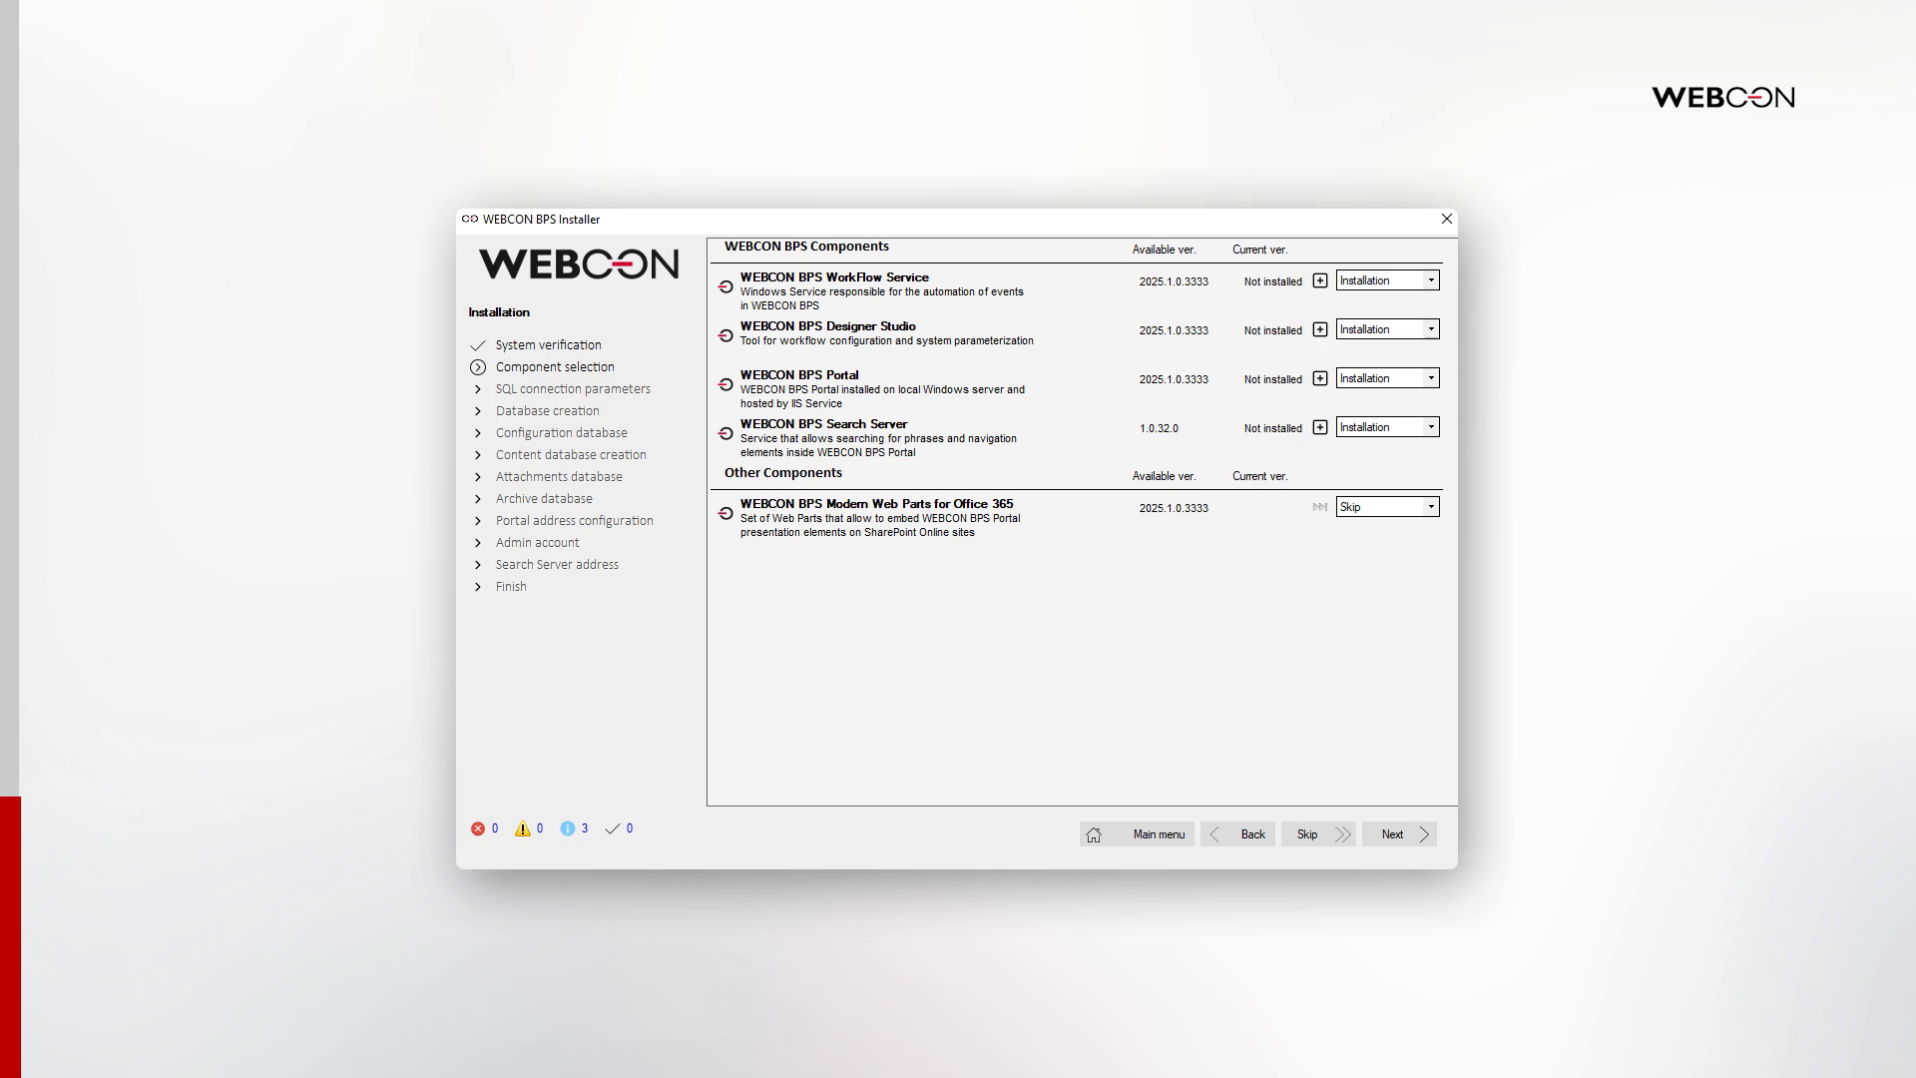
pyautogui.click(1397, 832)
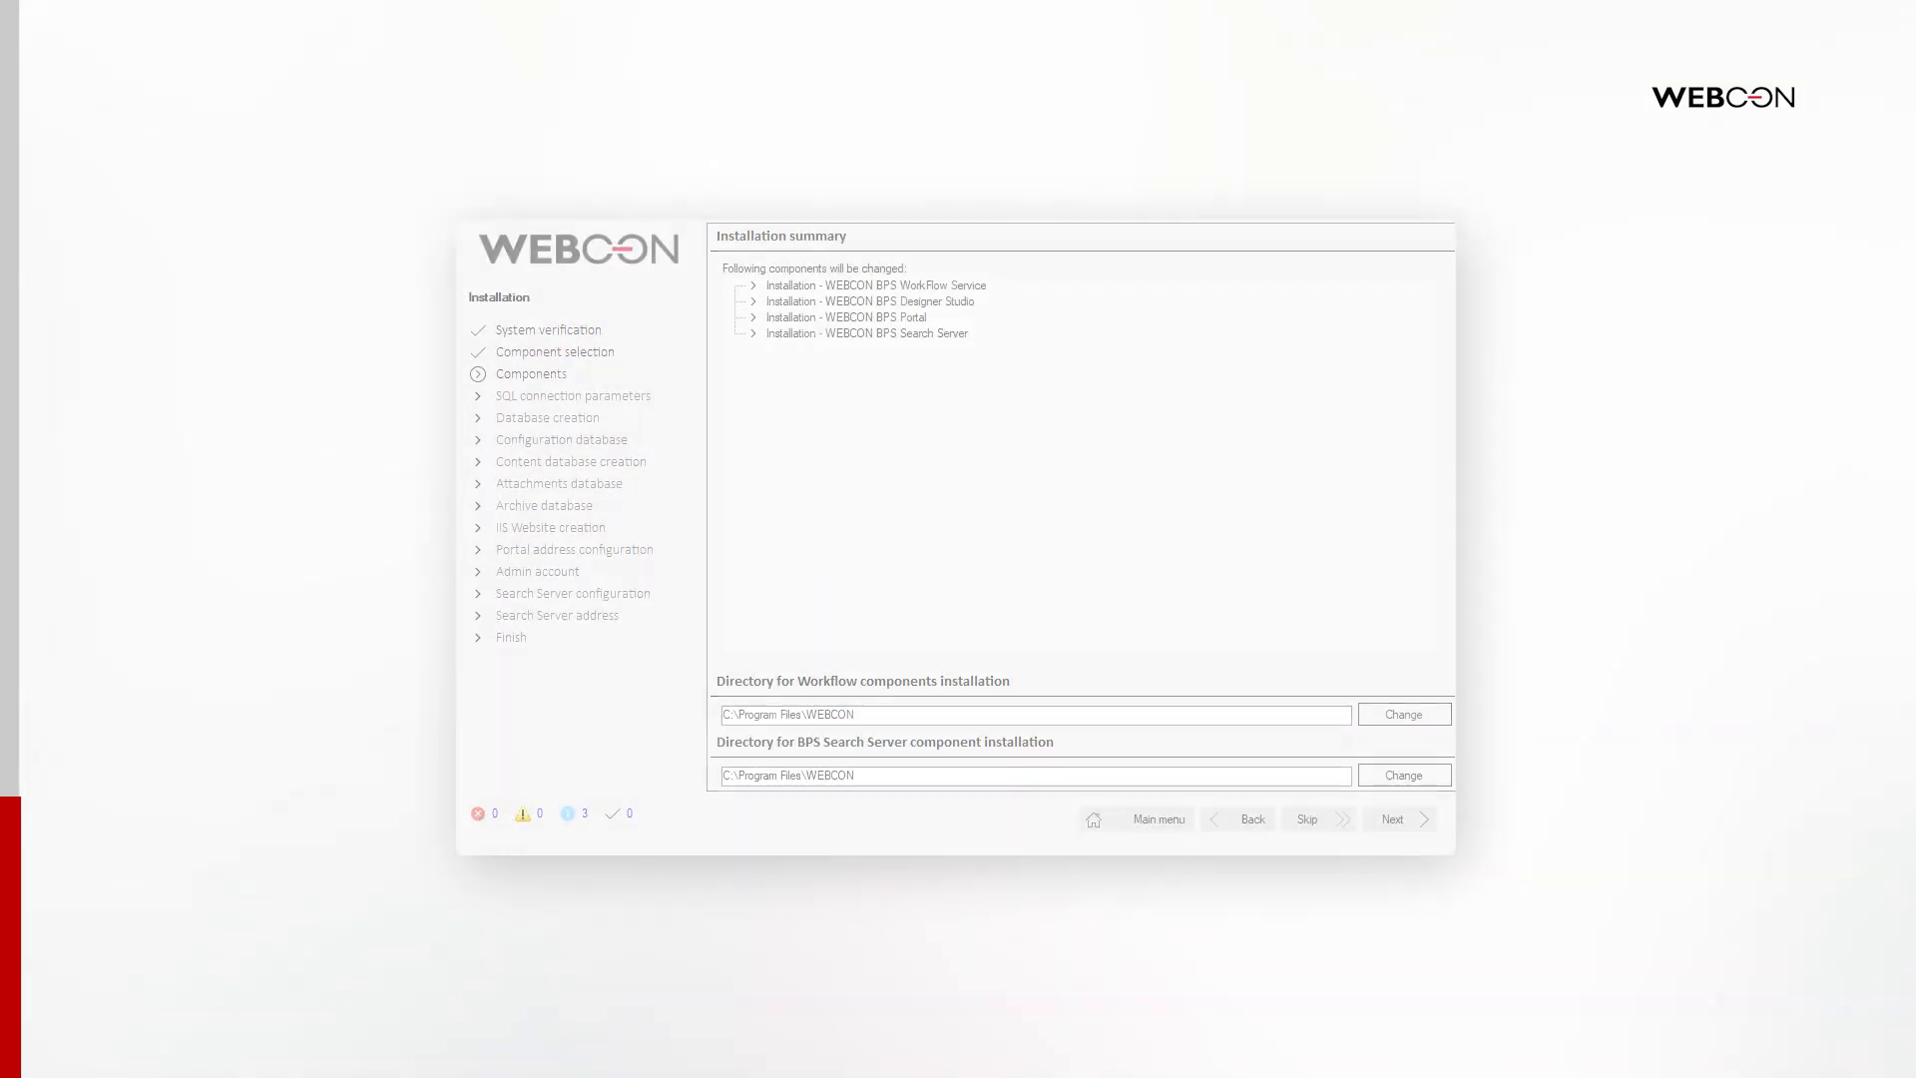
pyautogui.click(1392, 818)
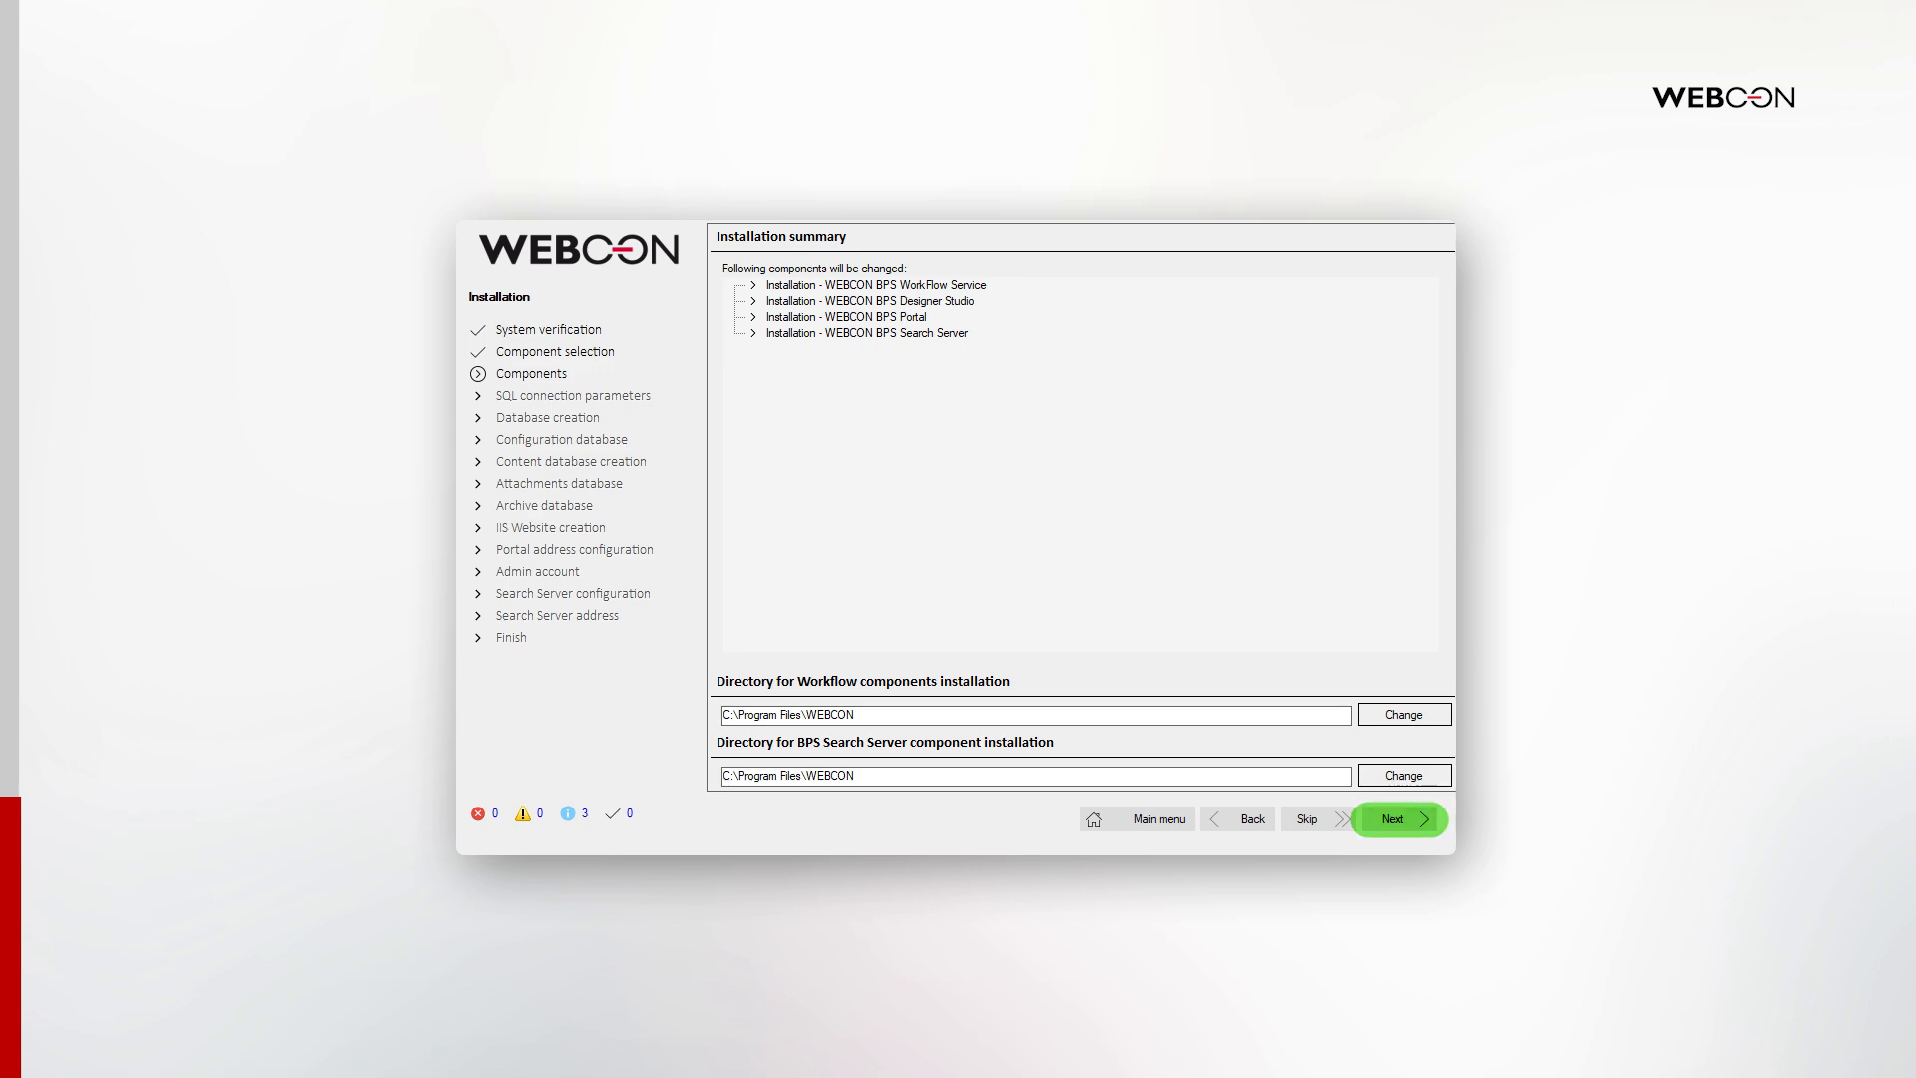
pyautogui.click(1399, 819)
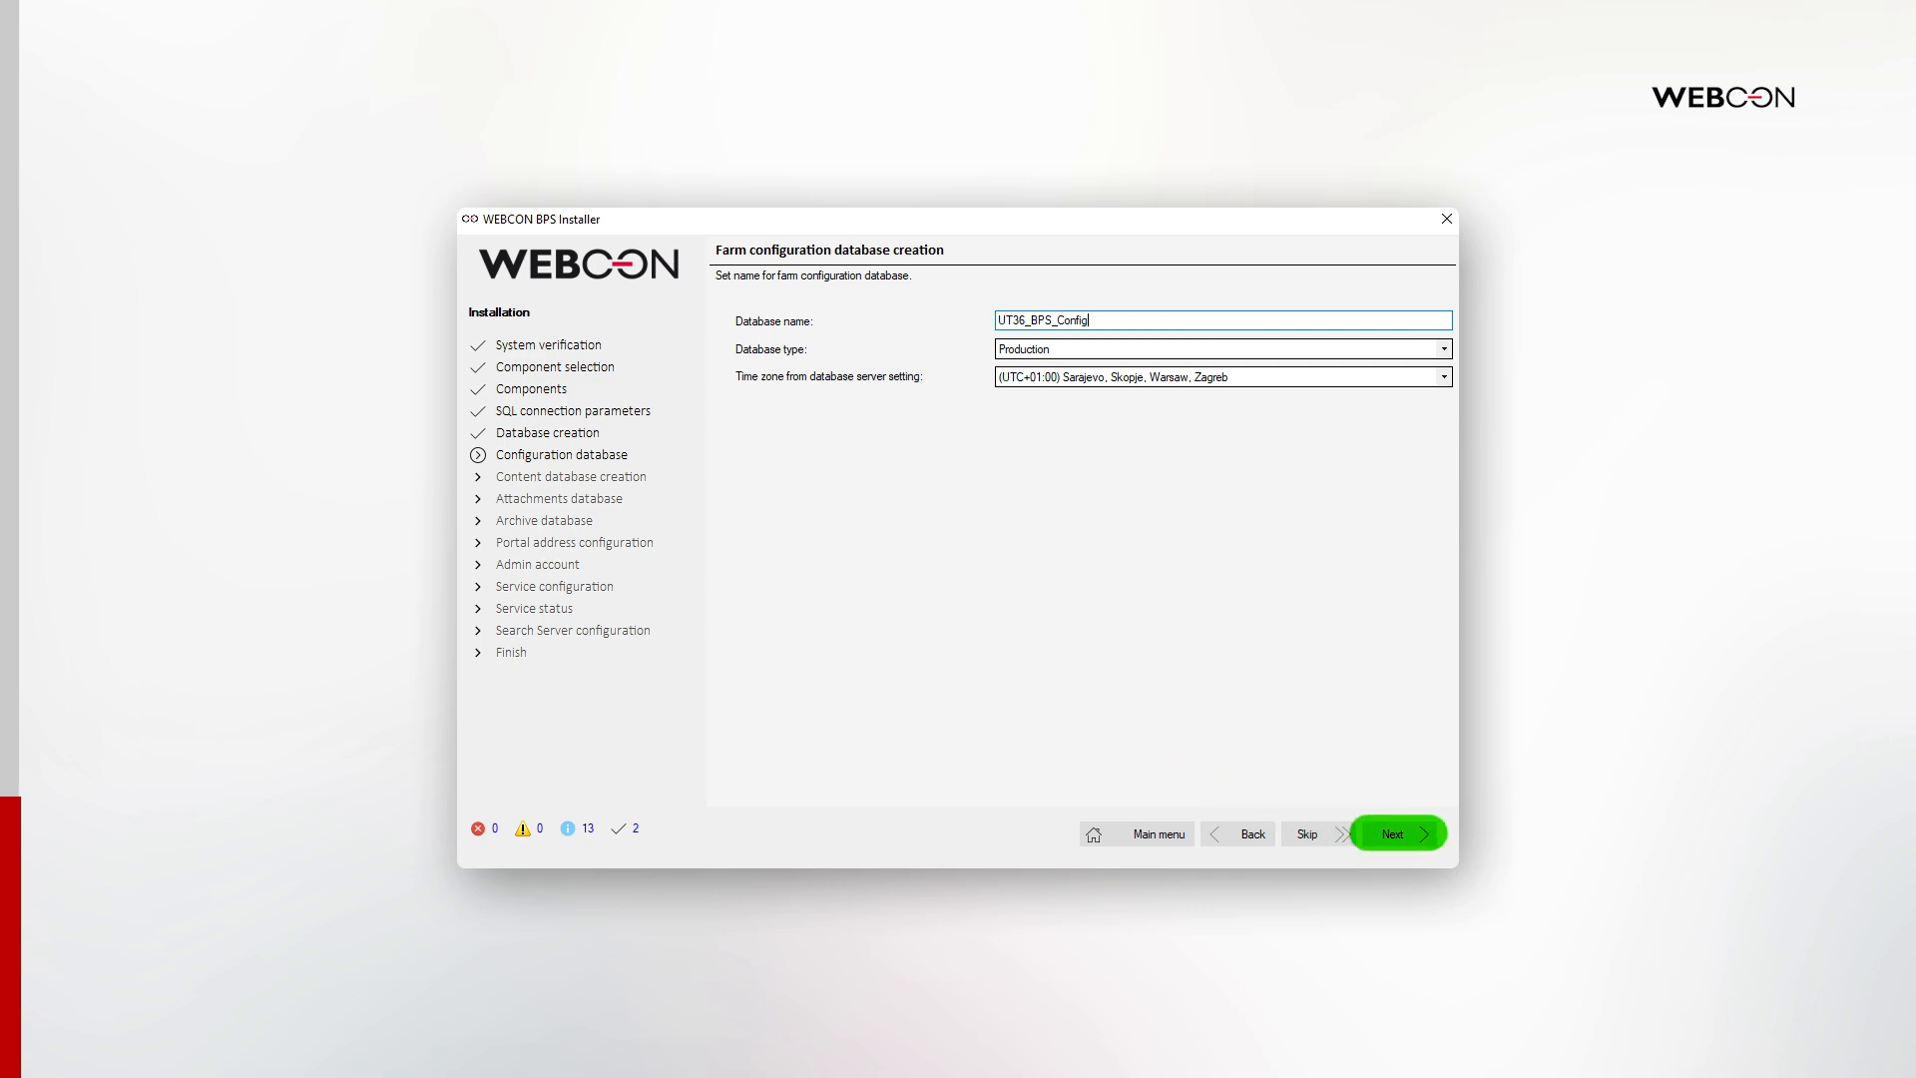
# Create the configuration and UT36_BPS_Content databases, declining any further content database.
pyautogui.click(1394, 833)
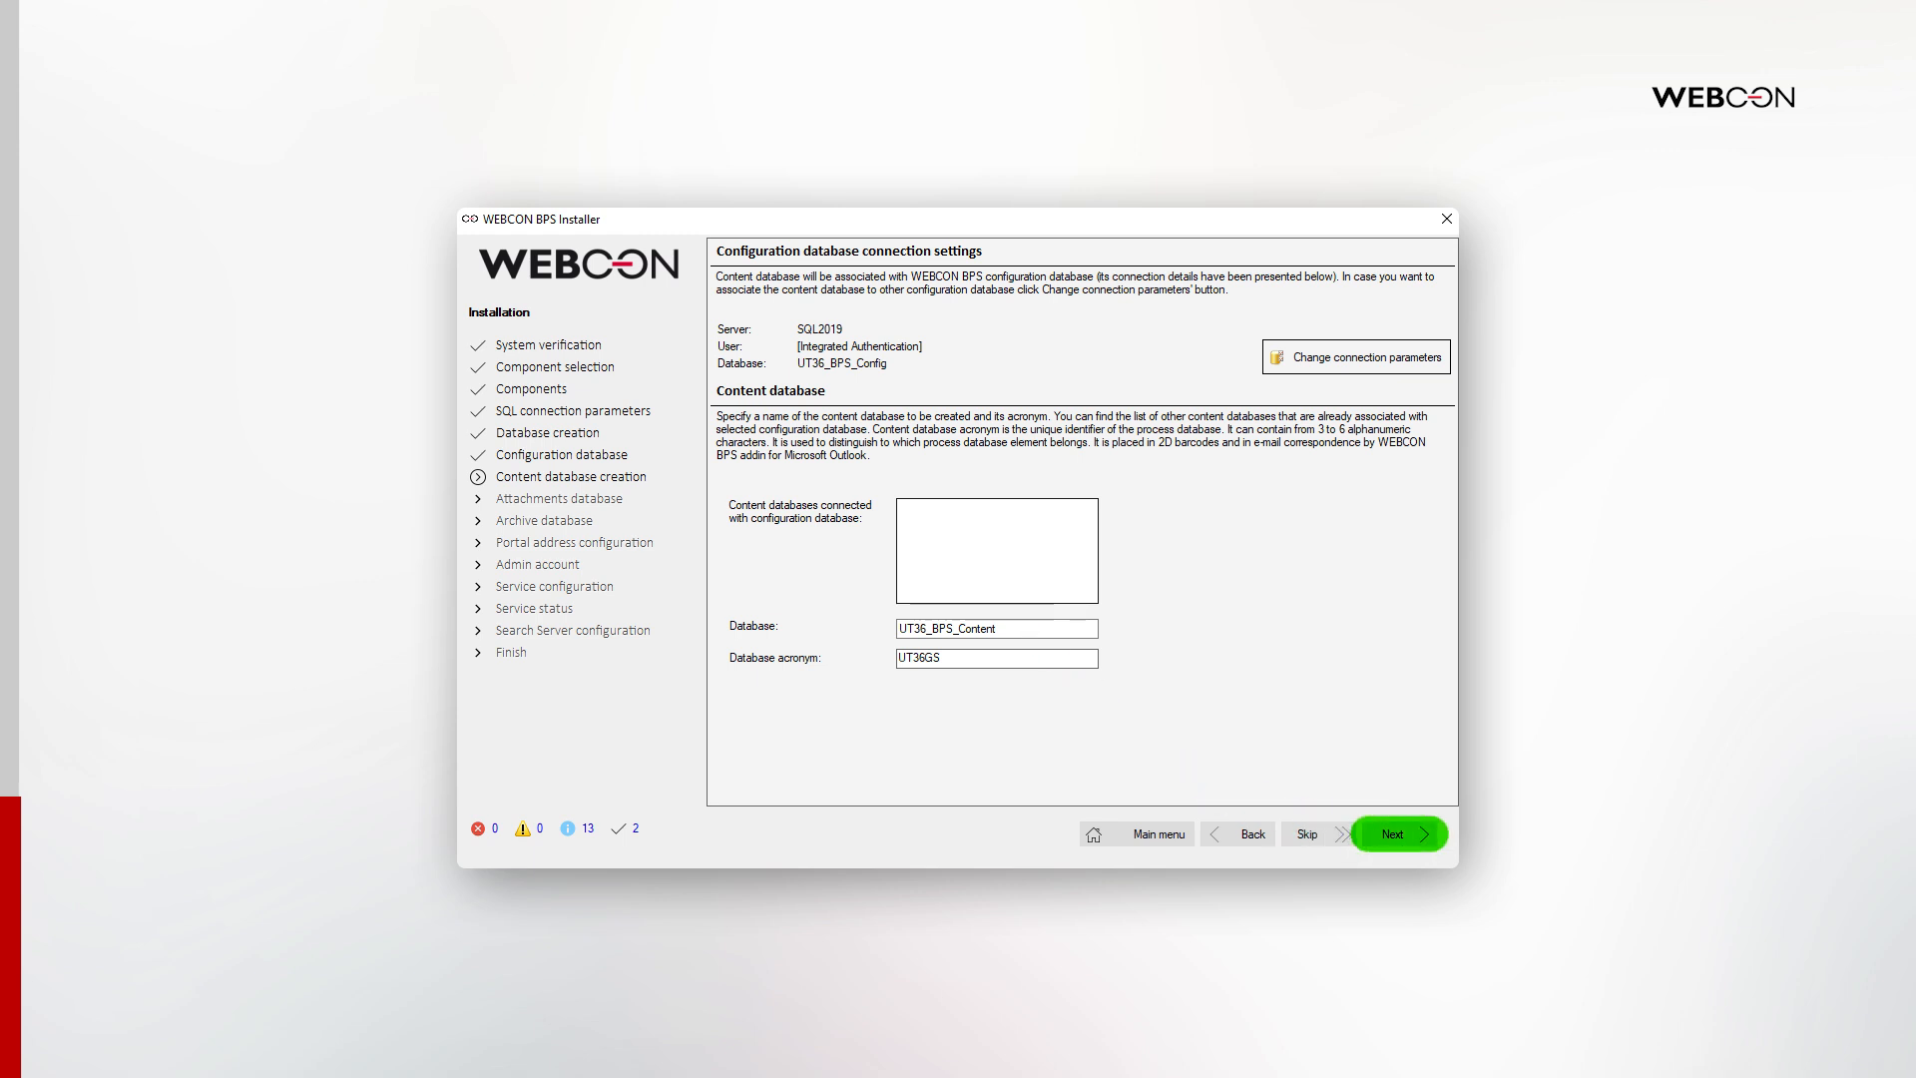
pyautogui.click(1388, 834)
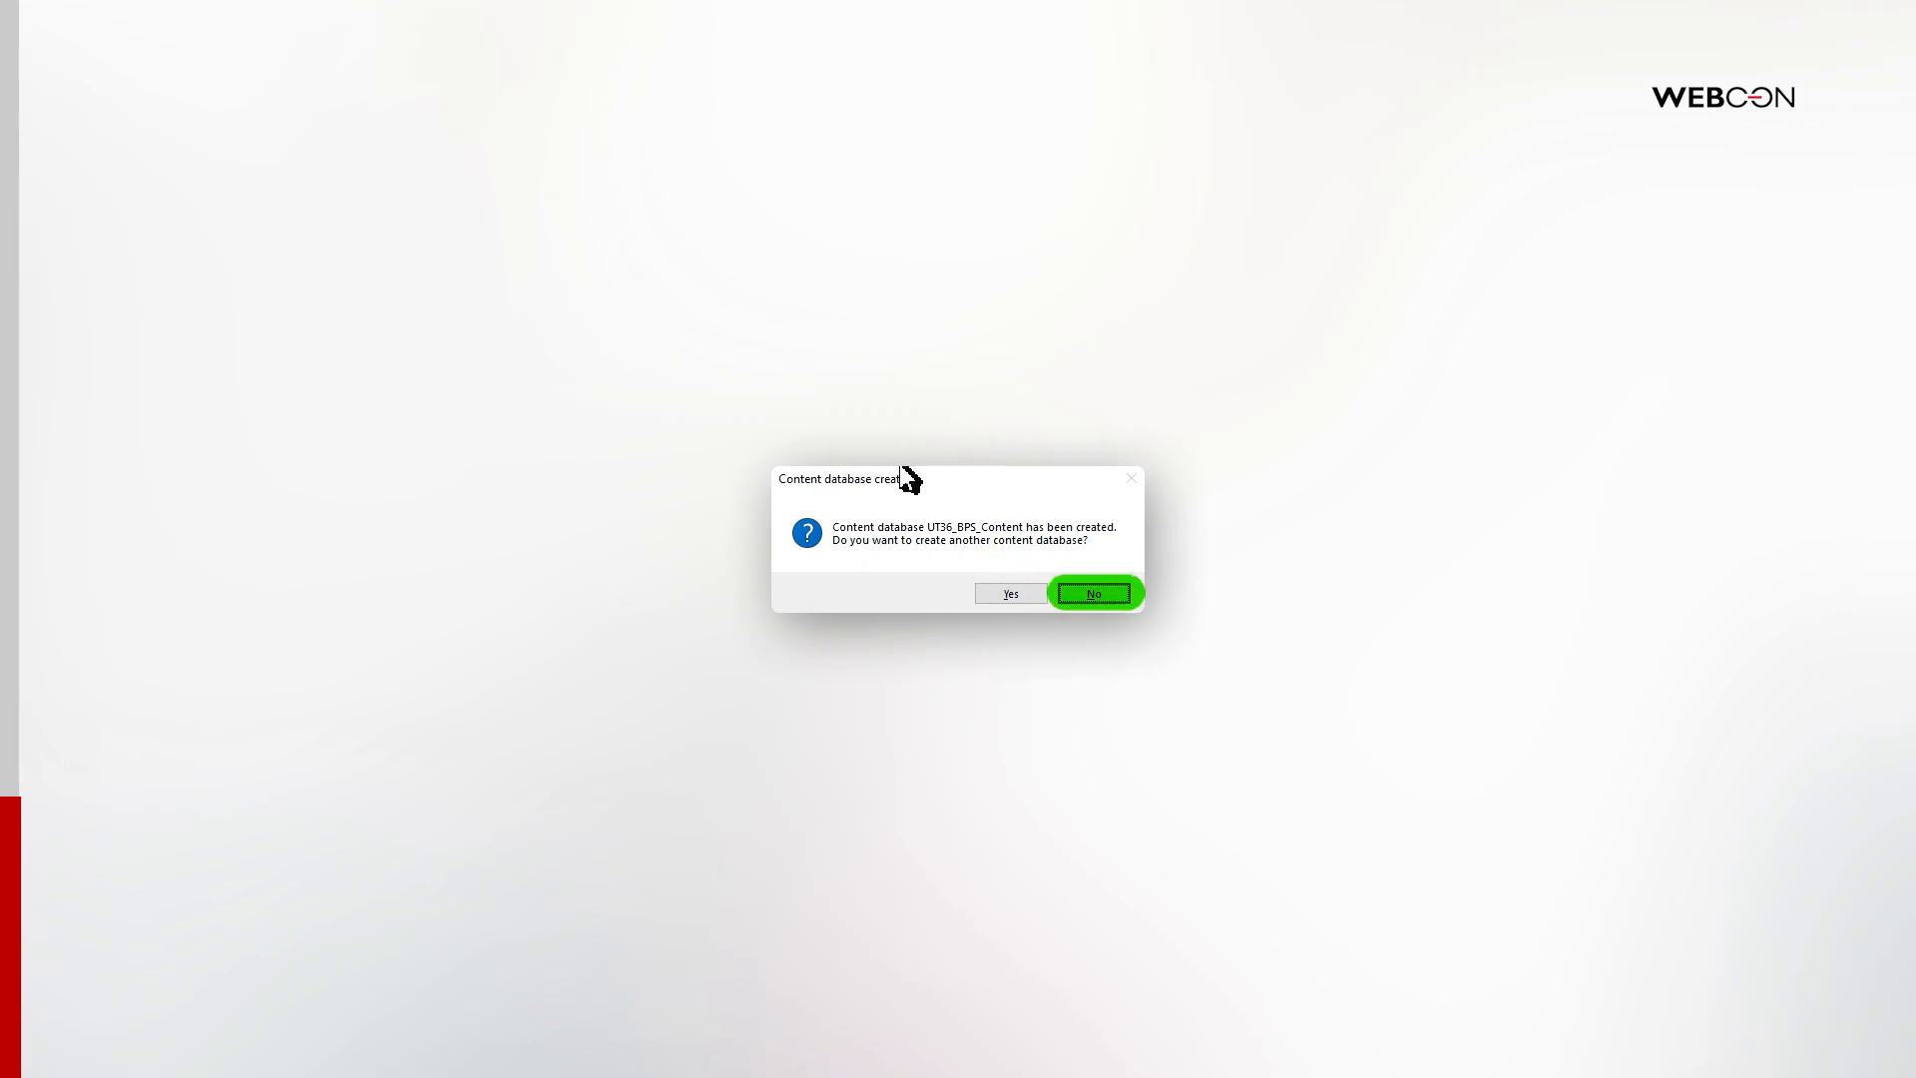
pyautogui.click(1091, 592)
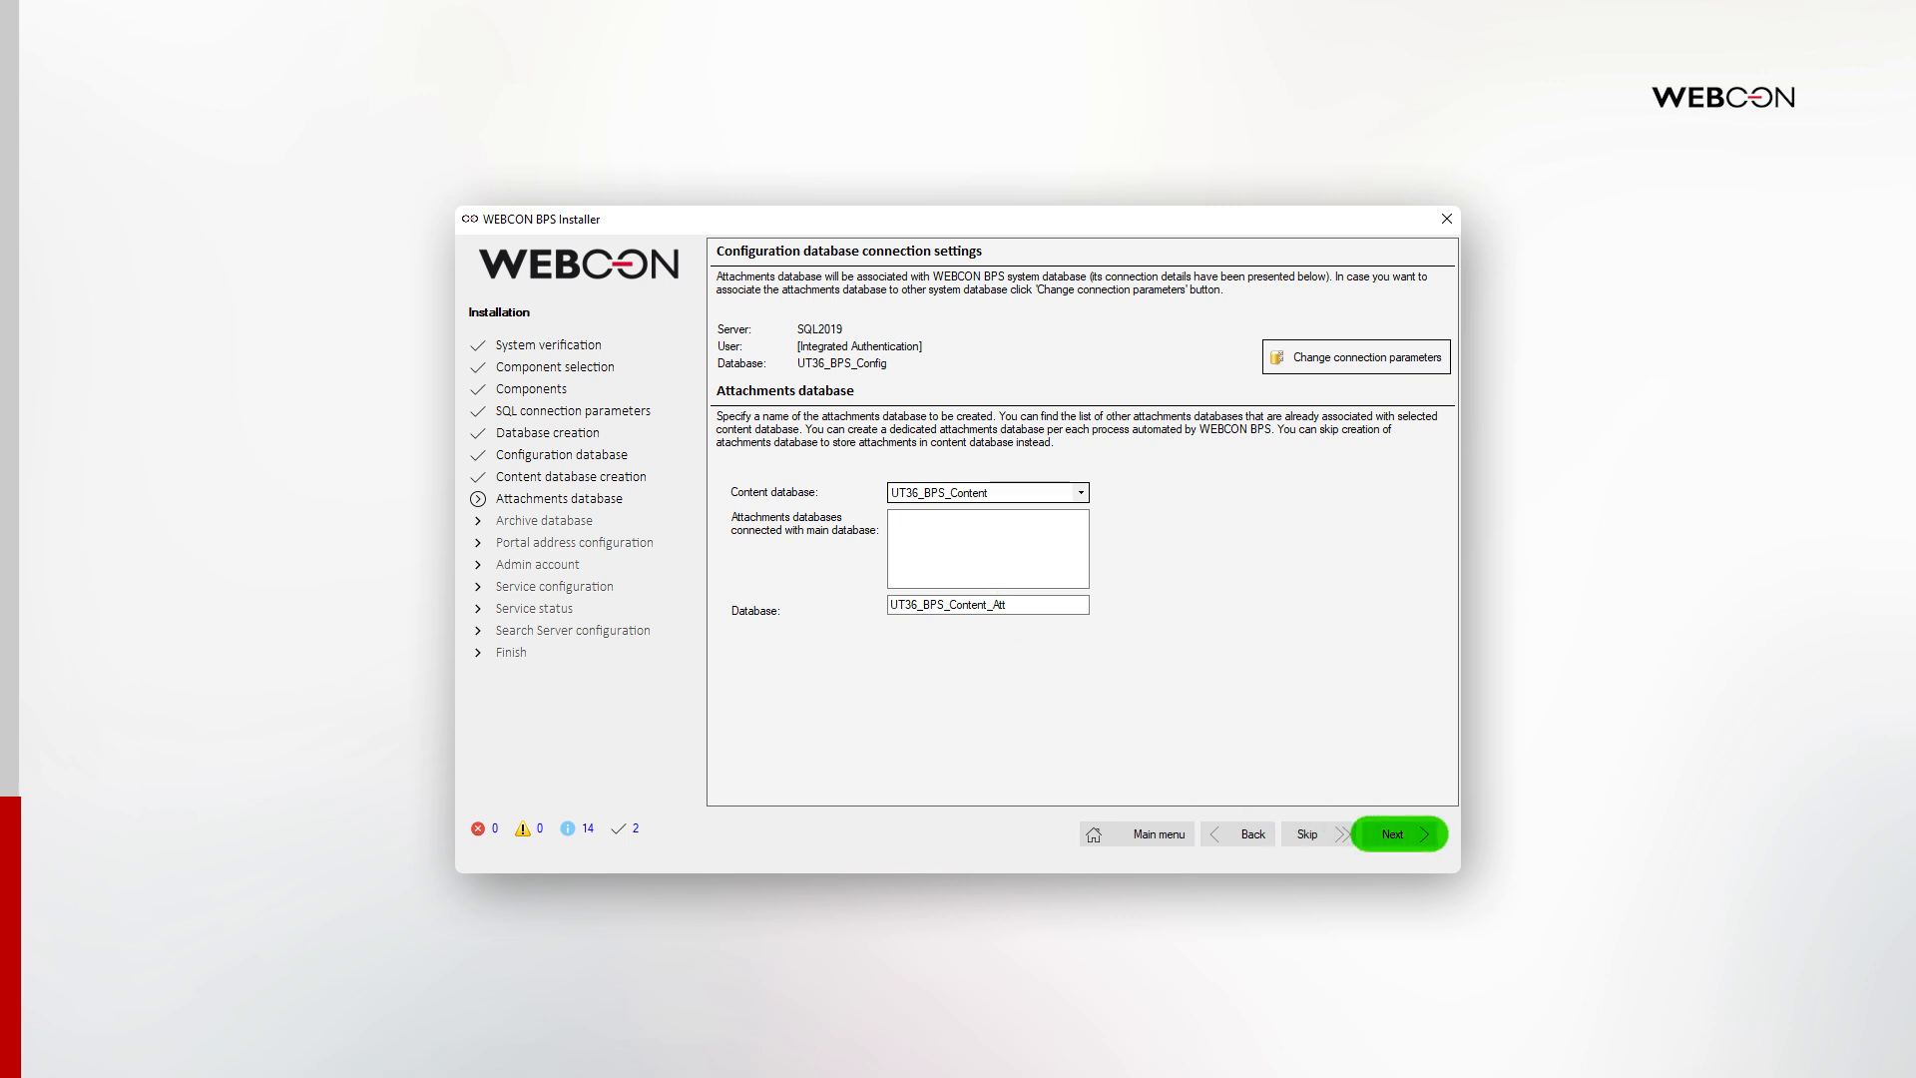
pyautogui.click(1397, 833)
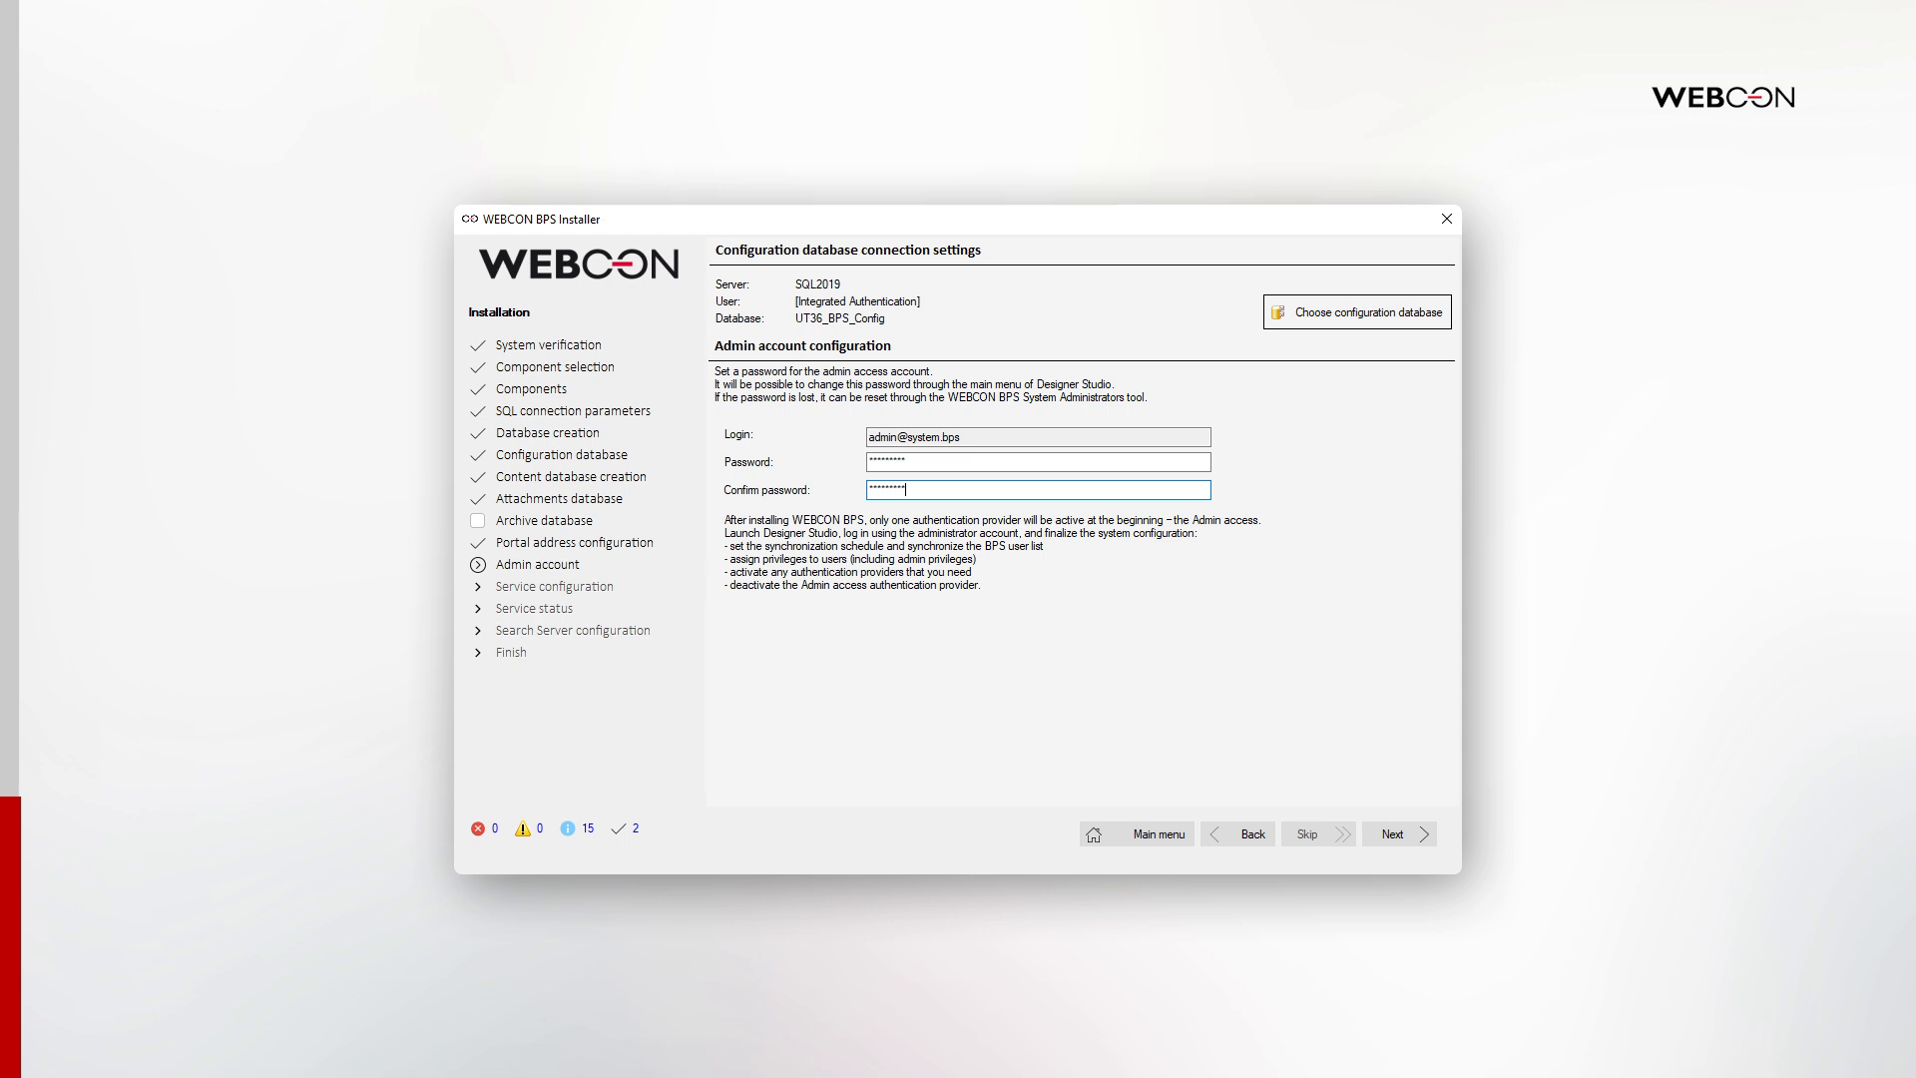
pyautogui.moveTo(1024, 624)
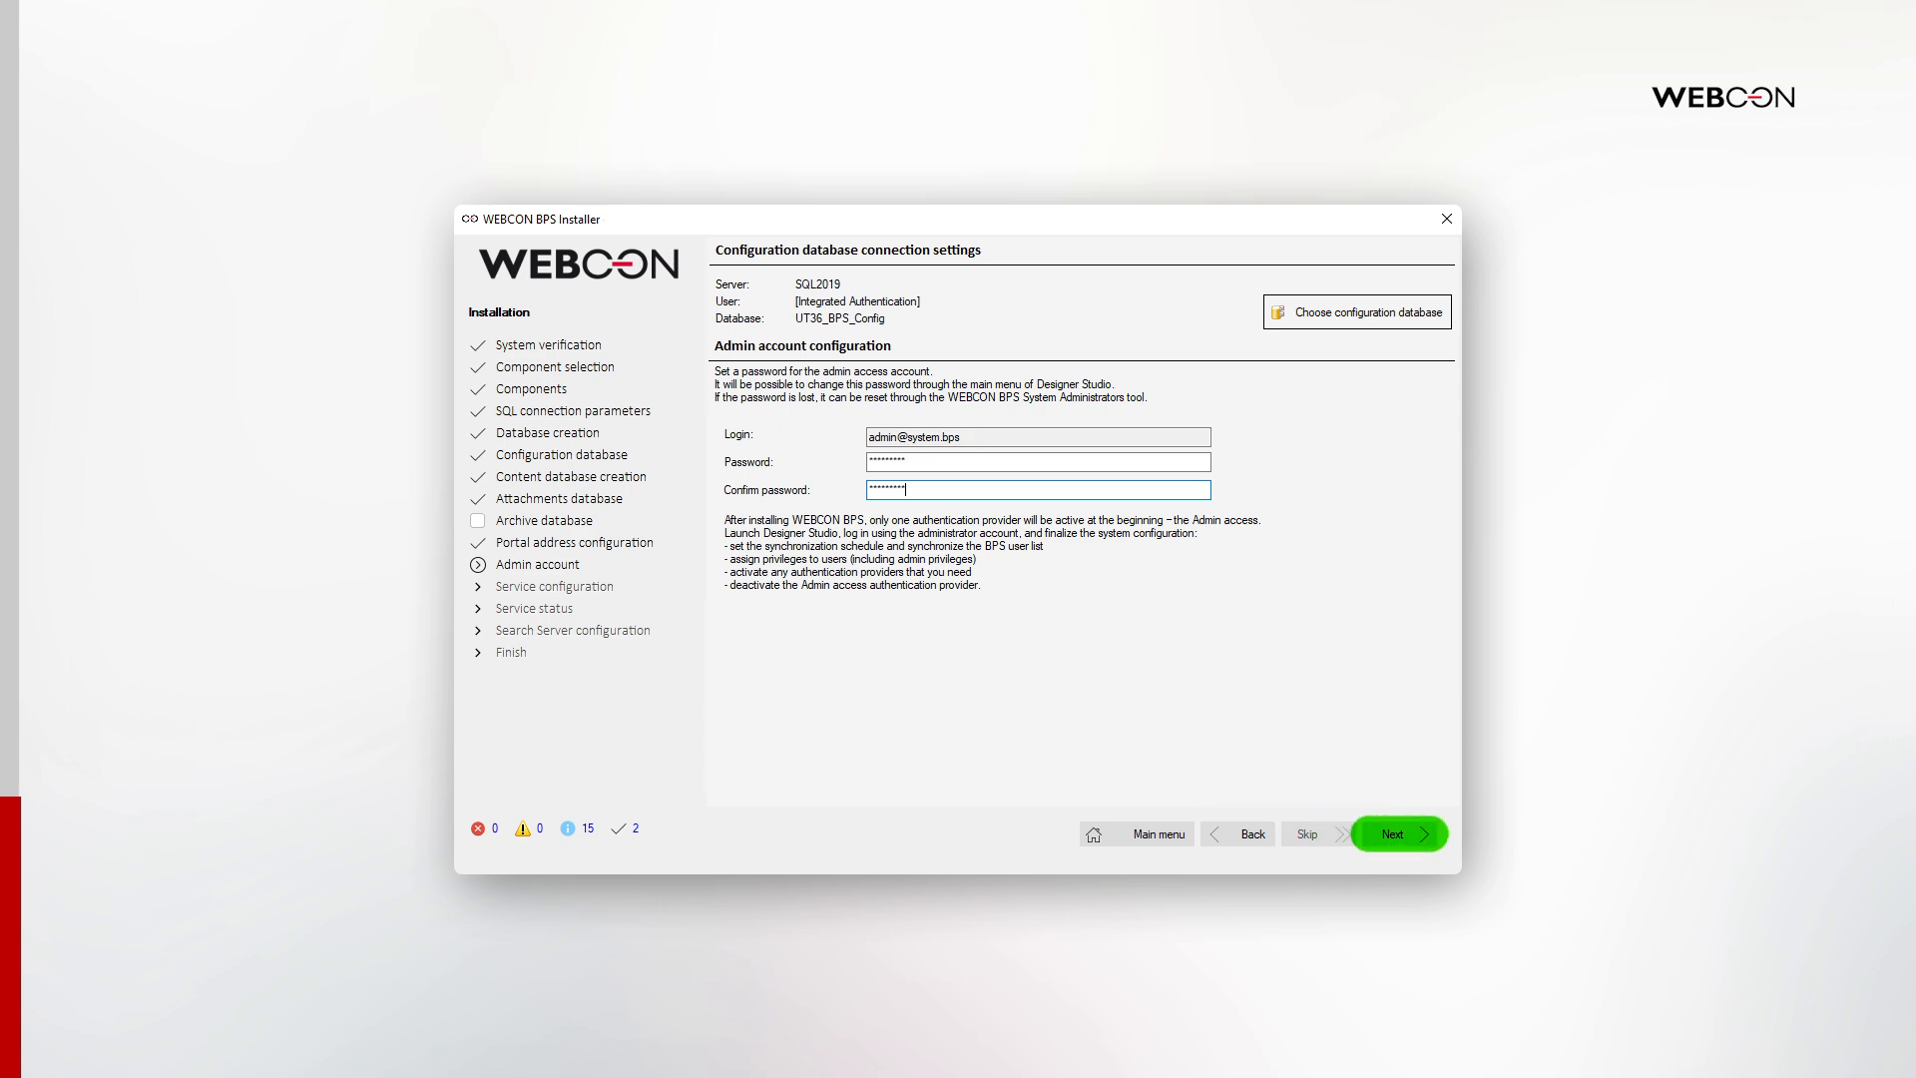
# Confirm the admin access password and move on to service configuration.
pyautogui.click(1397, 833)
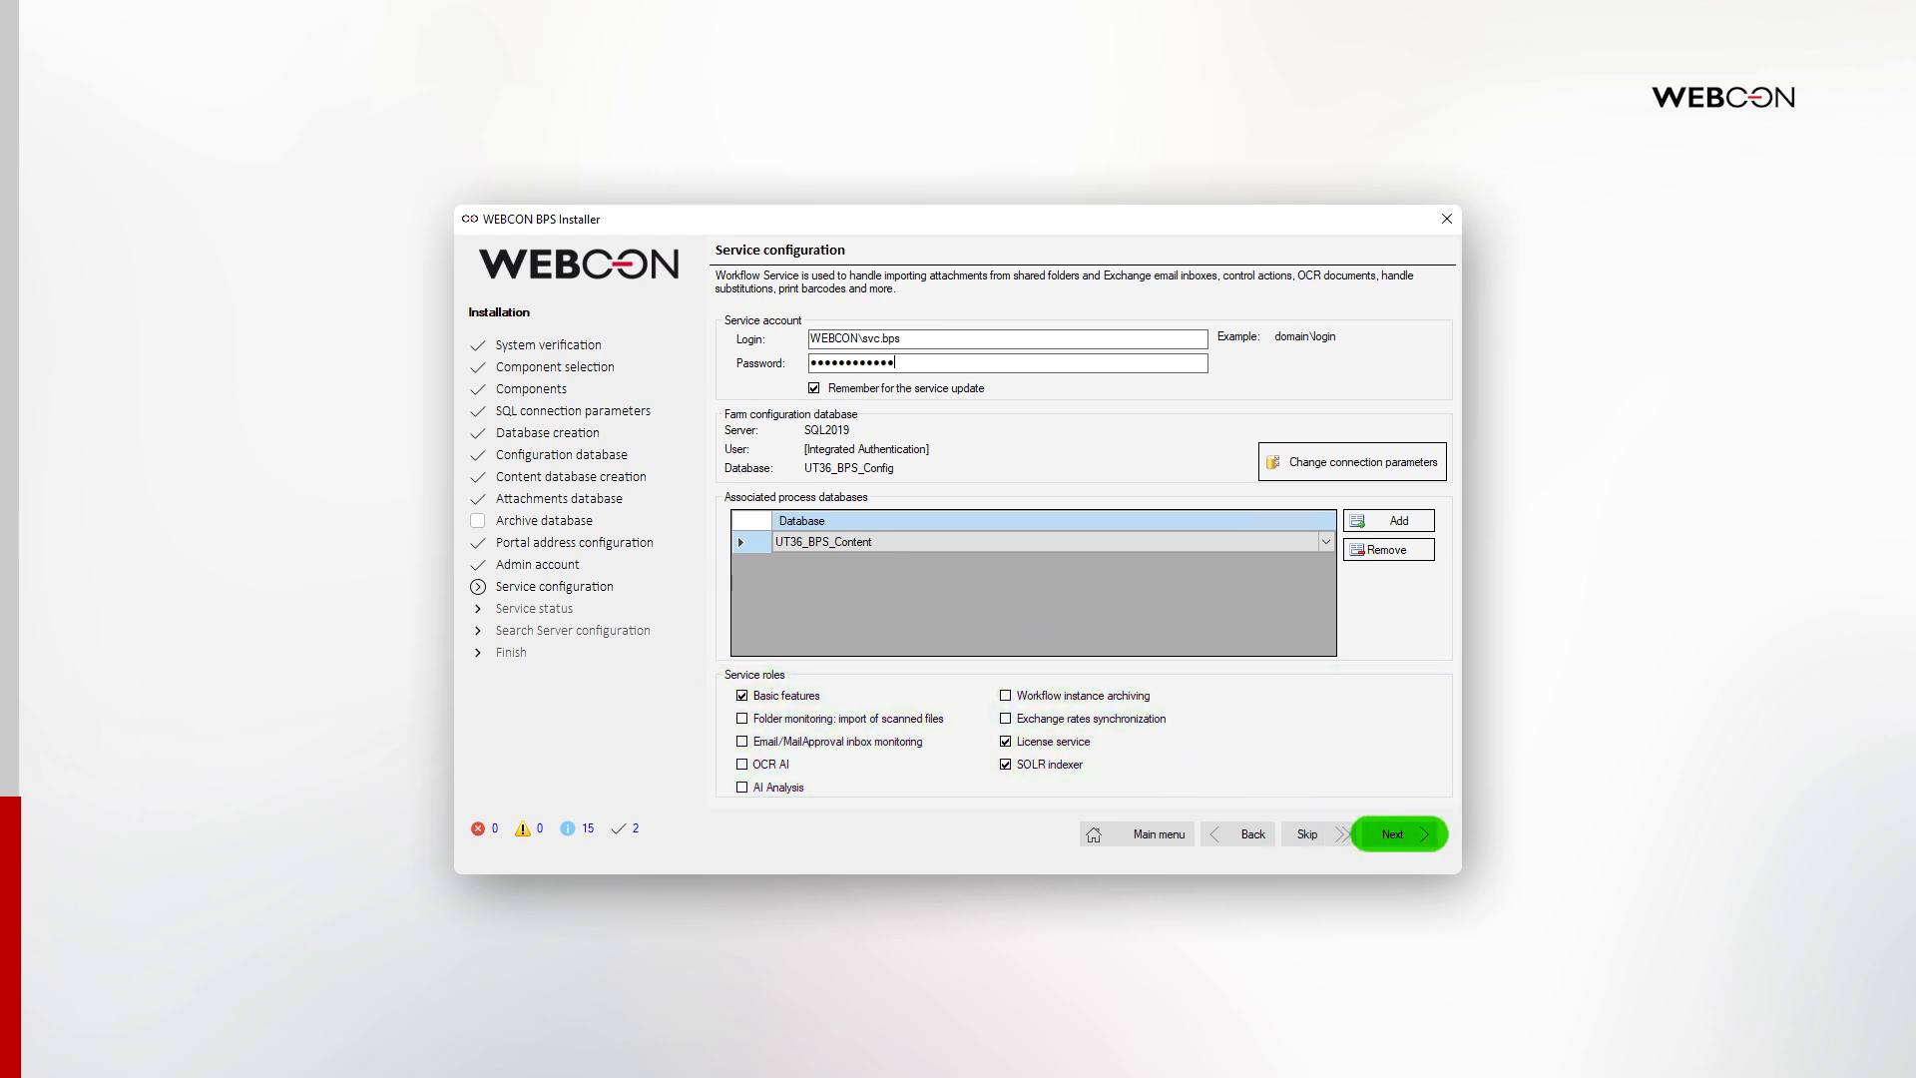
# Accept the WEBCON\svc.bps service configuration and continue the installation.
pyautogui.click(1389, 833)
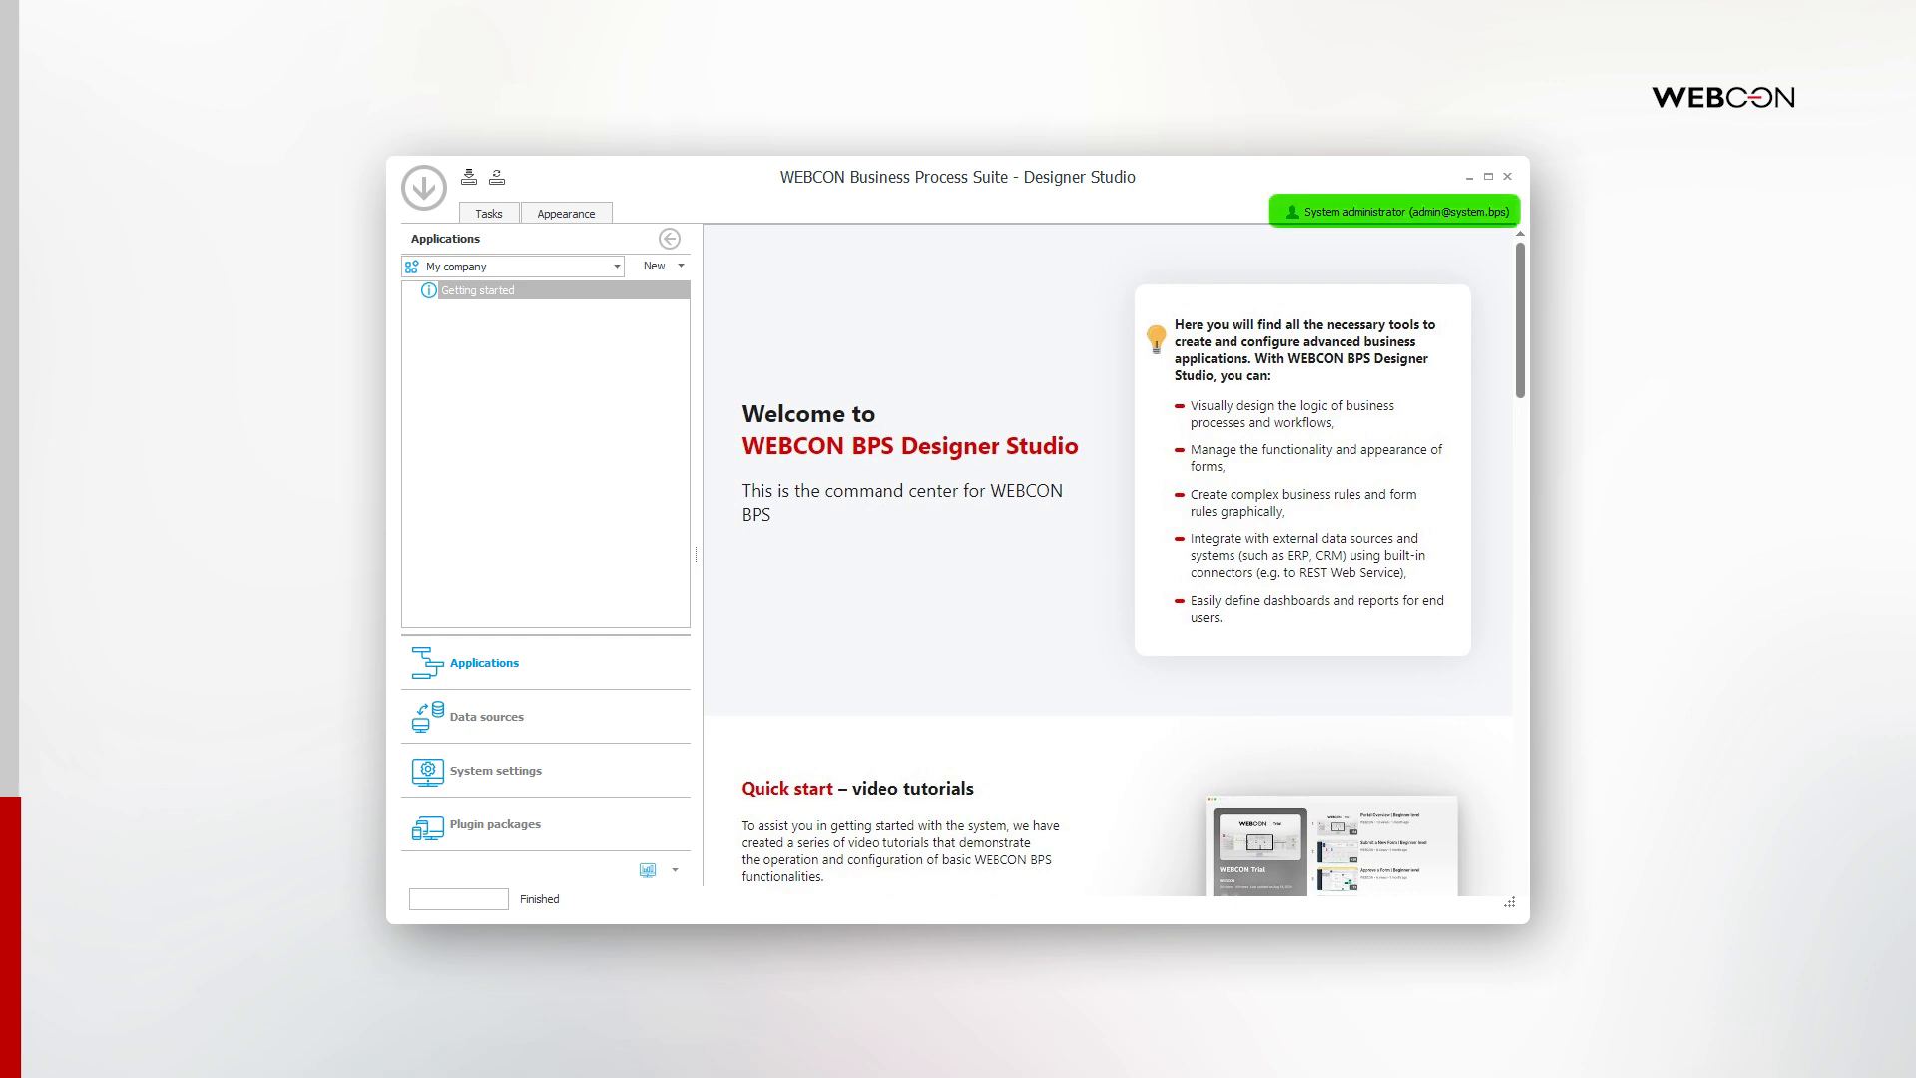
# Open System settings and the users synchronization settings for local Active Directory.
pyautogui.click(462, 790)
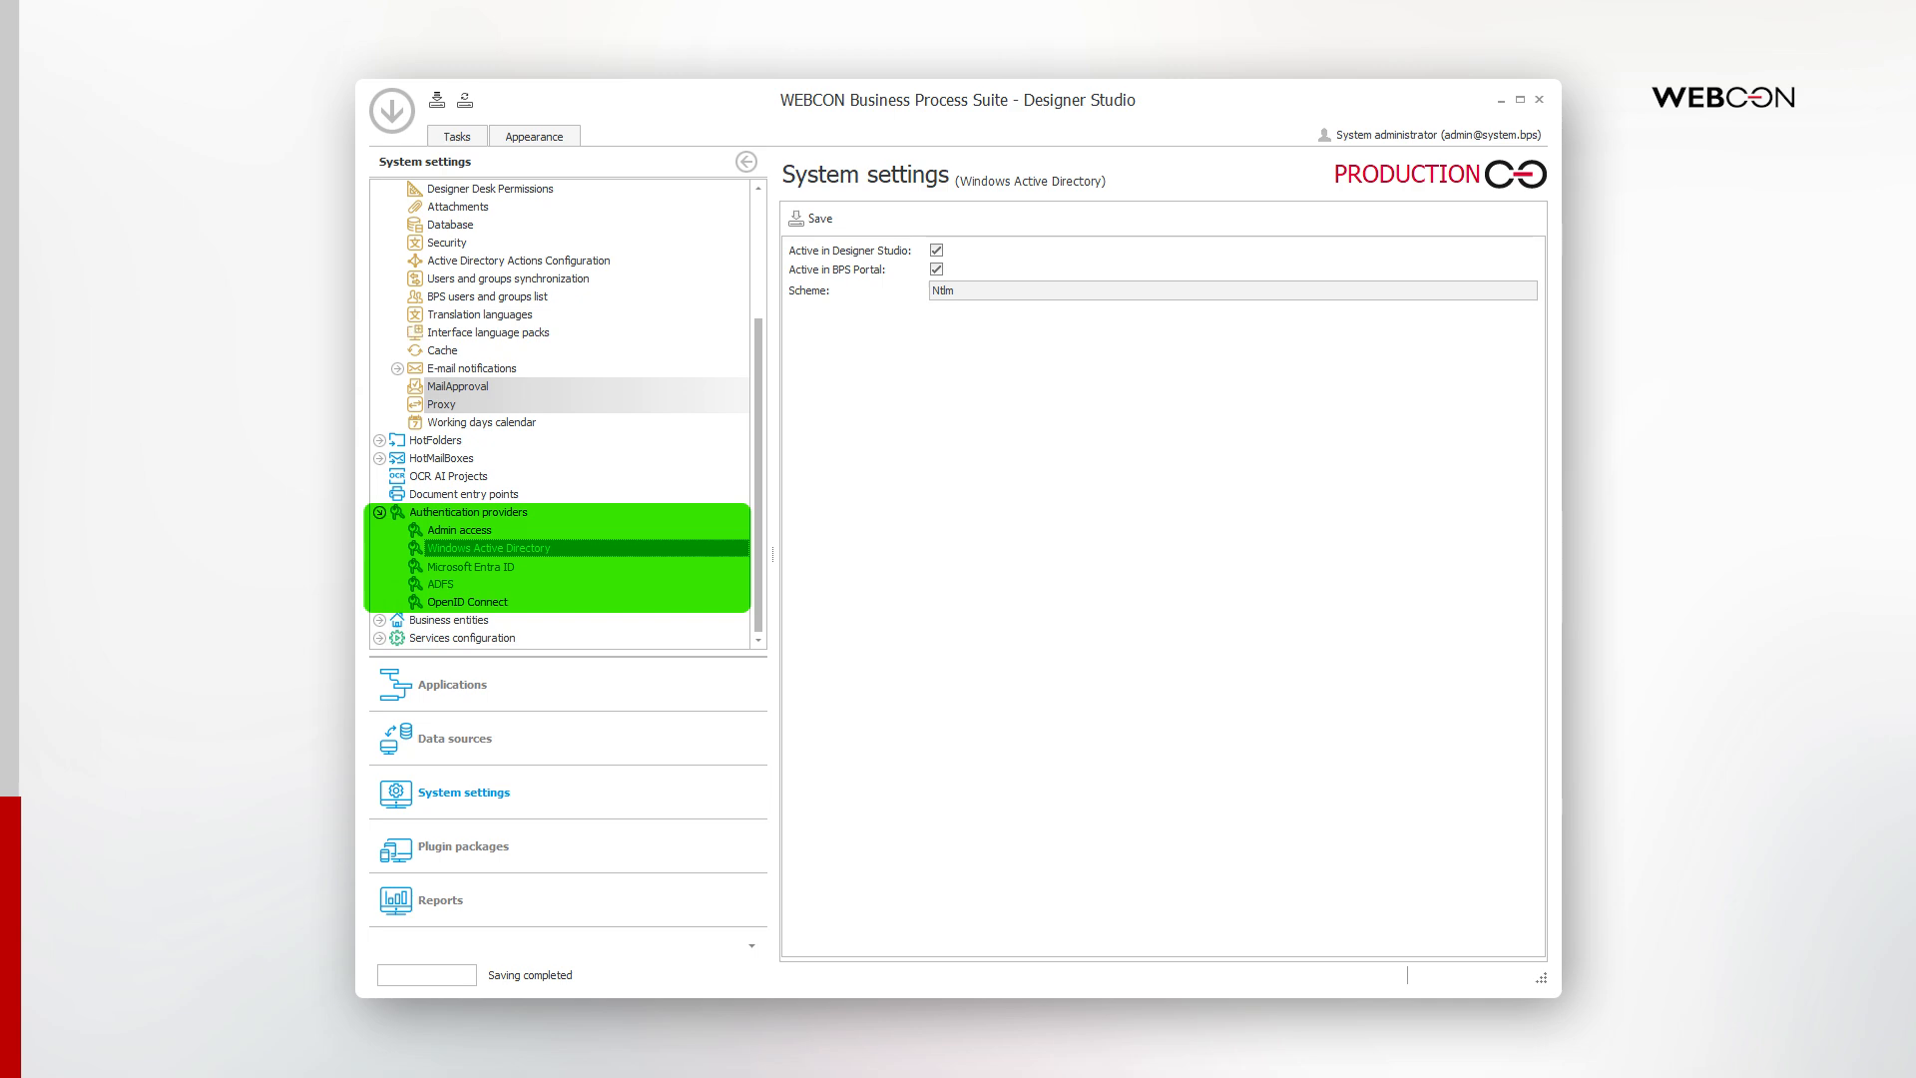
pyautogui.click(489, 548)
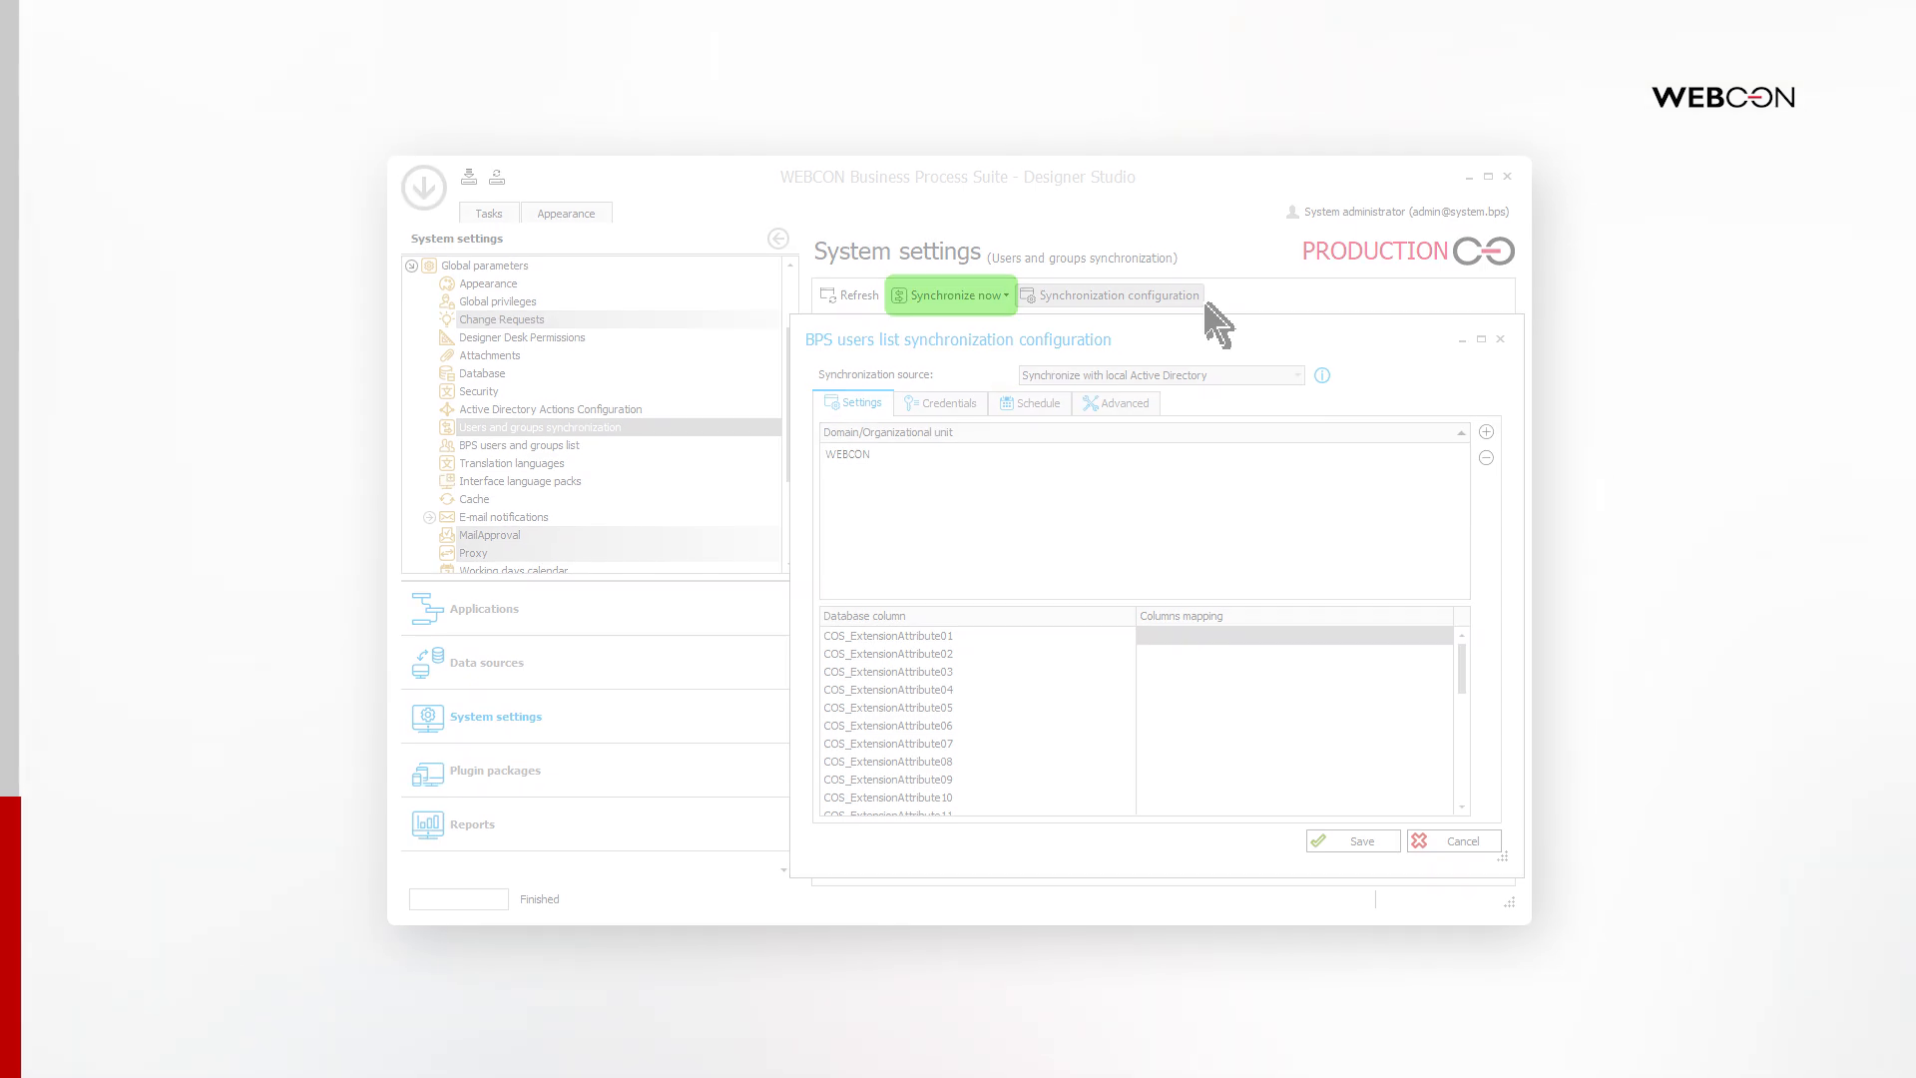
# Synchronize users from Active Directory and open the Global privileges settings.
pyautogui.click(1453, 840)
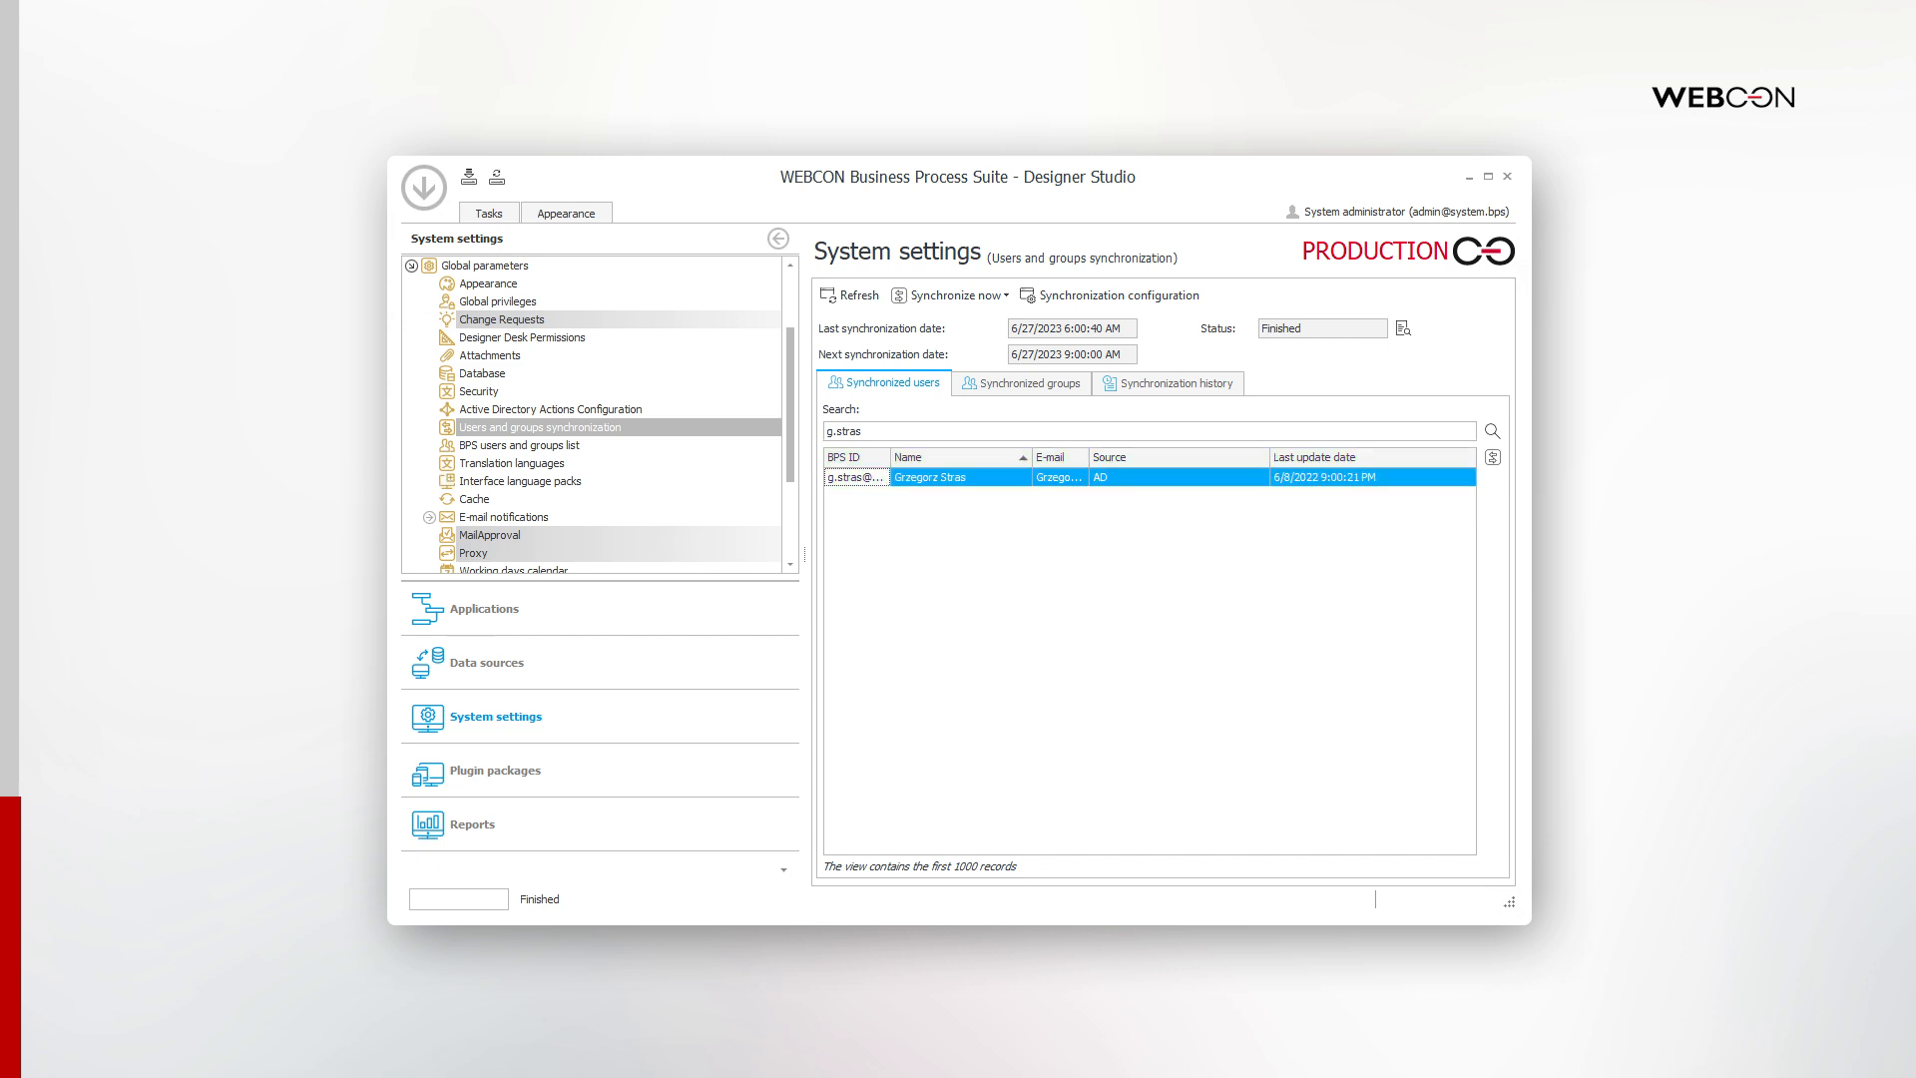
pyautogui.click(497, 300)
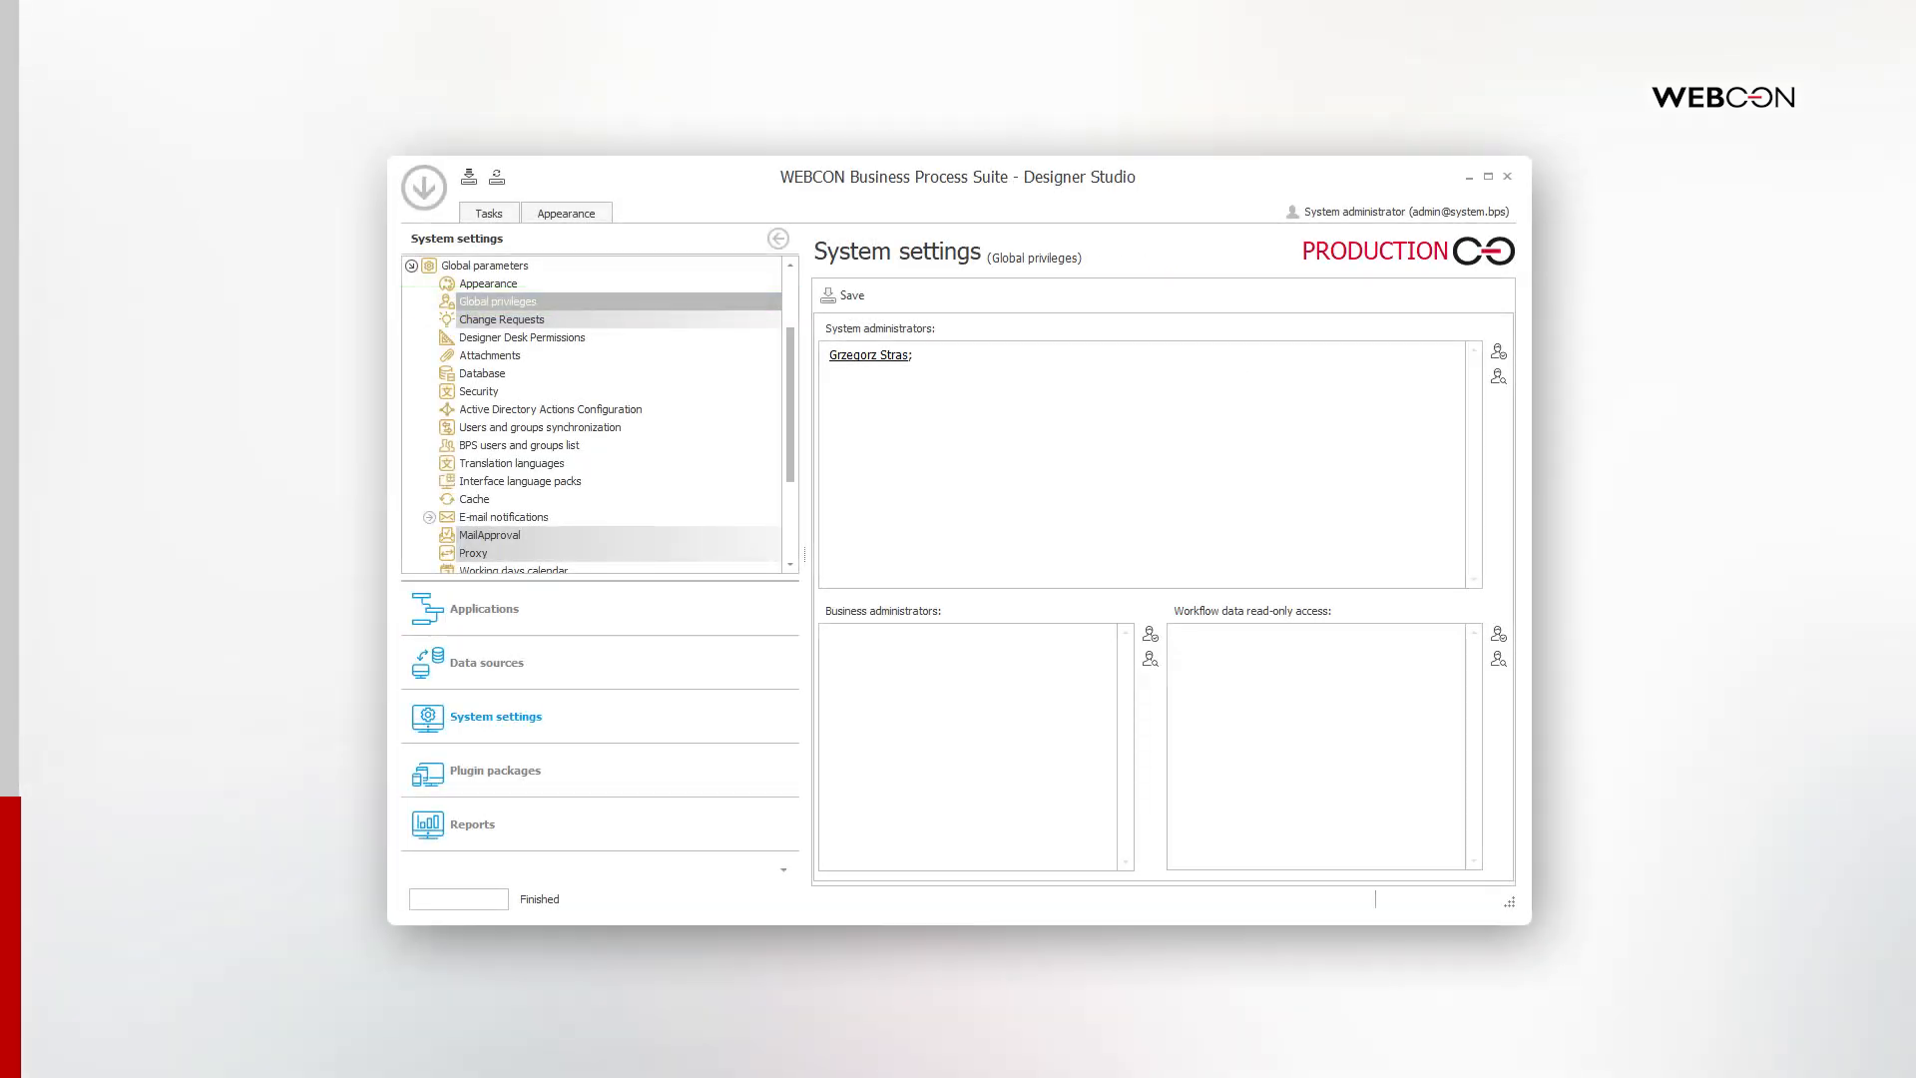
# Save admin access sign-in as disabled for Designer Studio, then revisit authentication providers.
pyautogui.click(423, 185)
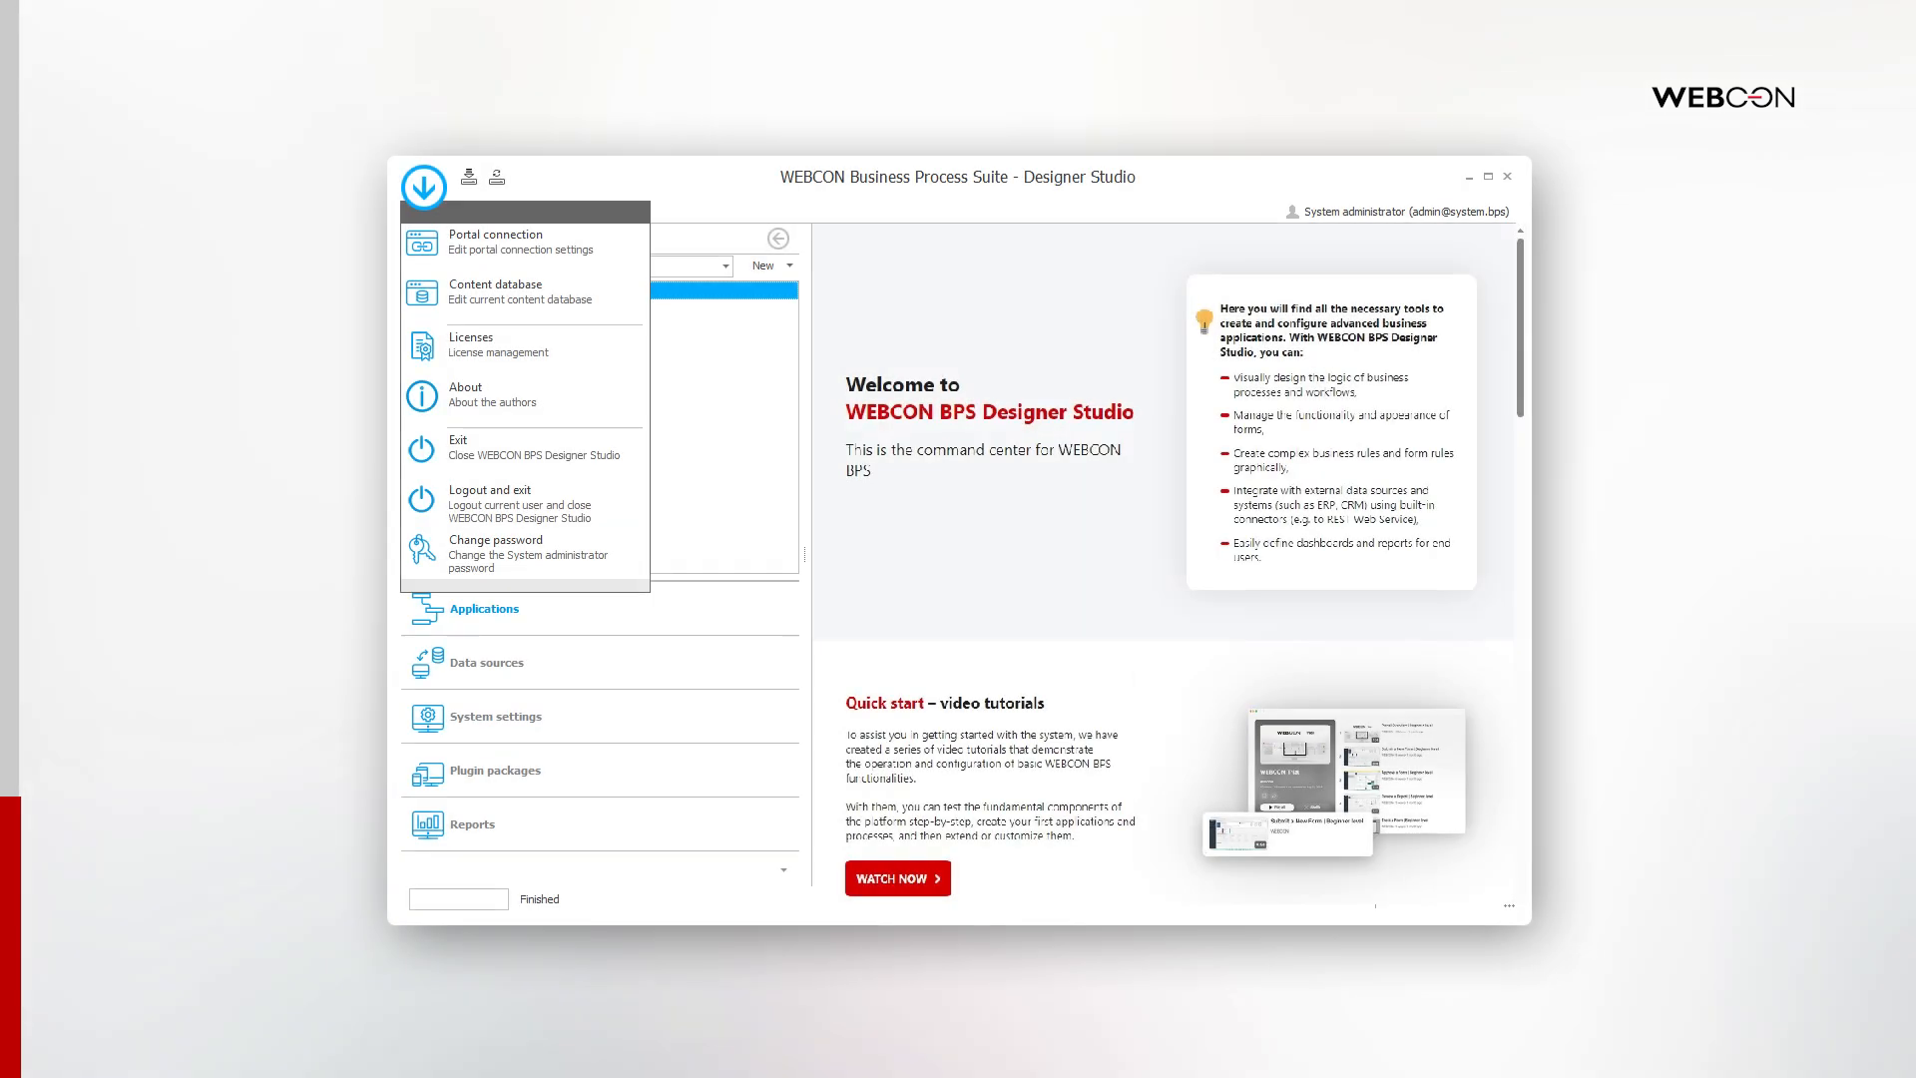
pyautogui.moveTo(523, 502)
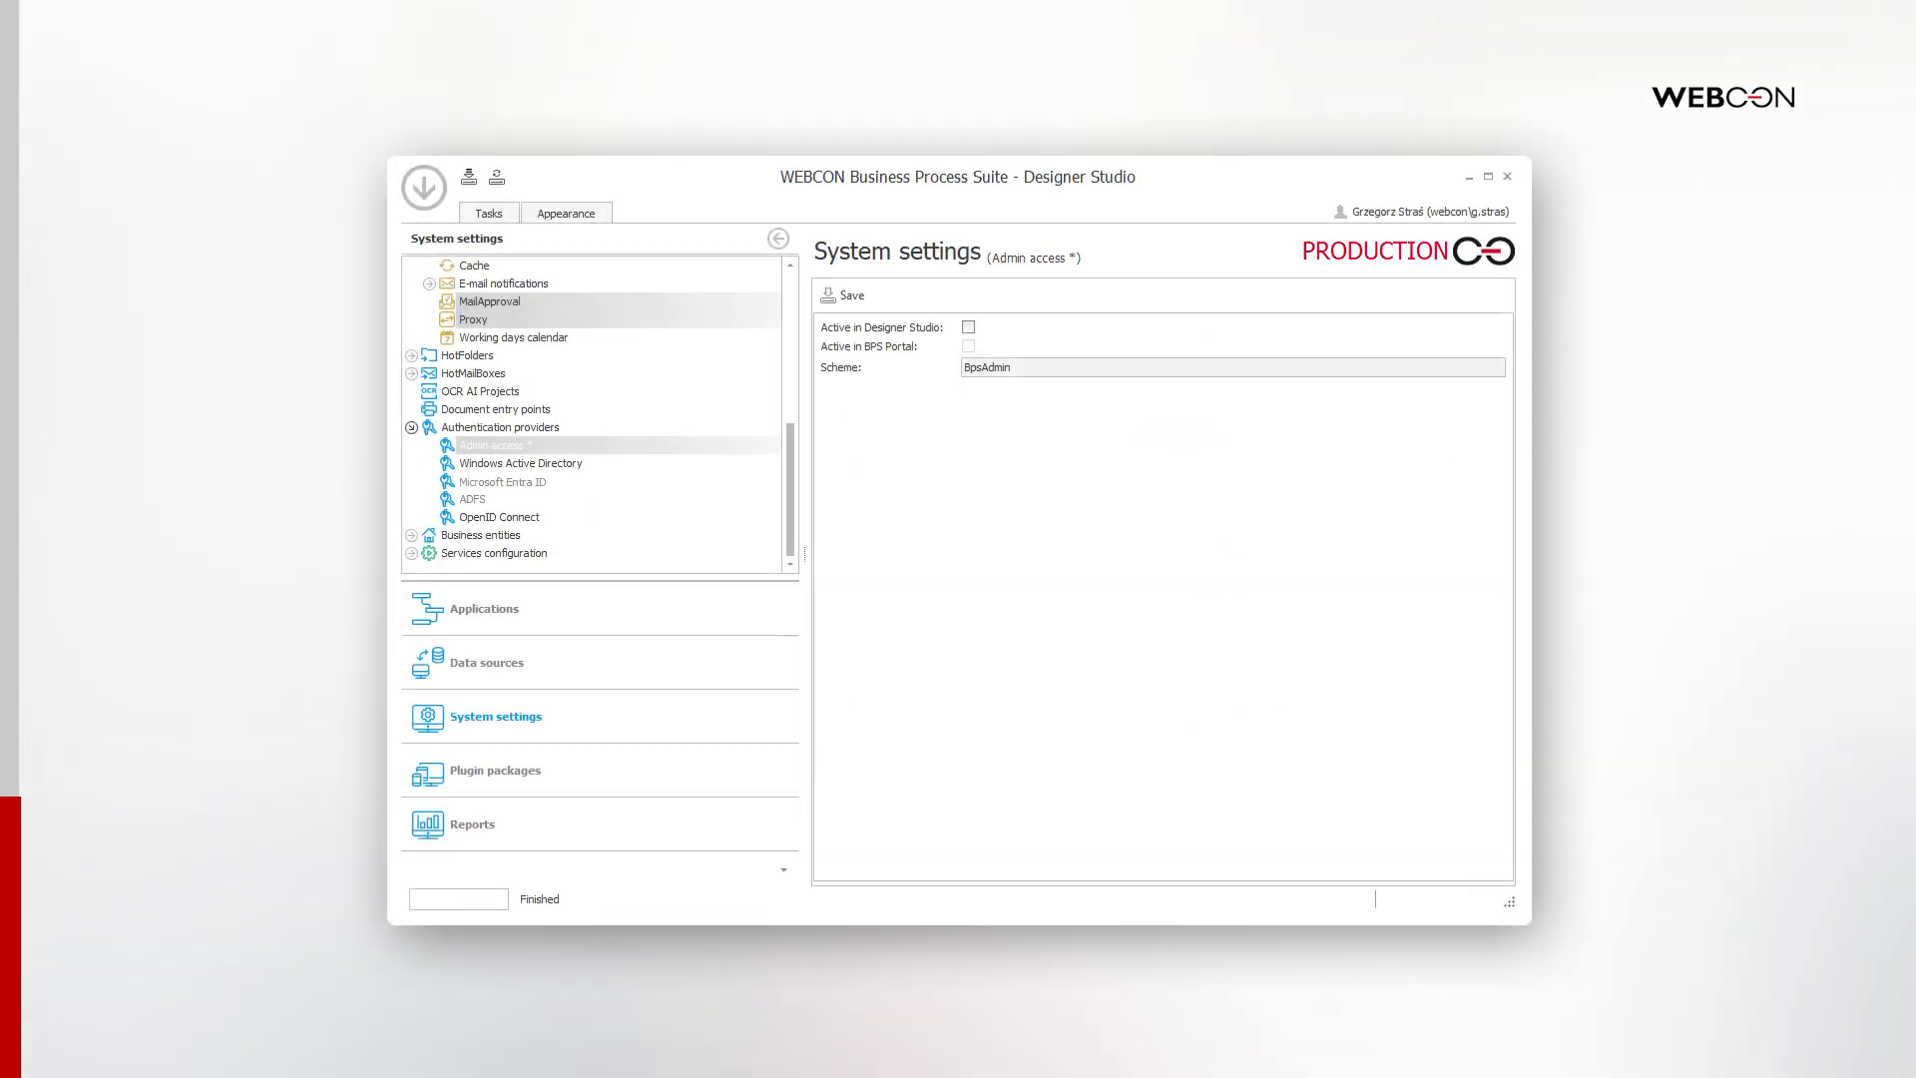
pyautogui.click(501, 426)
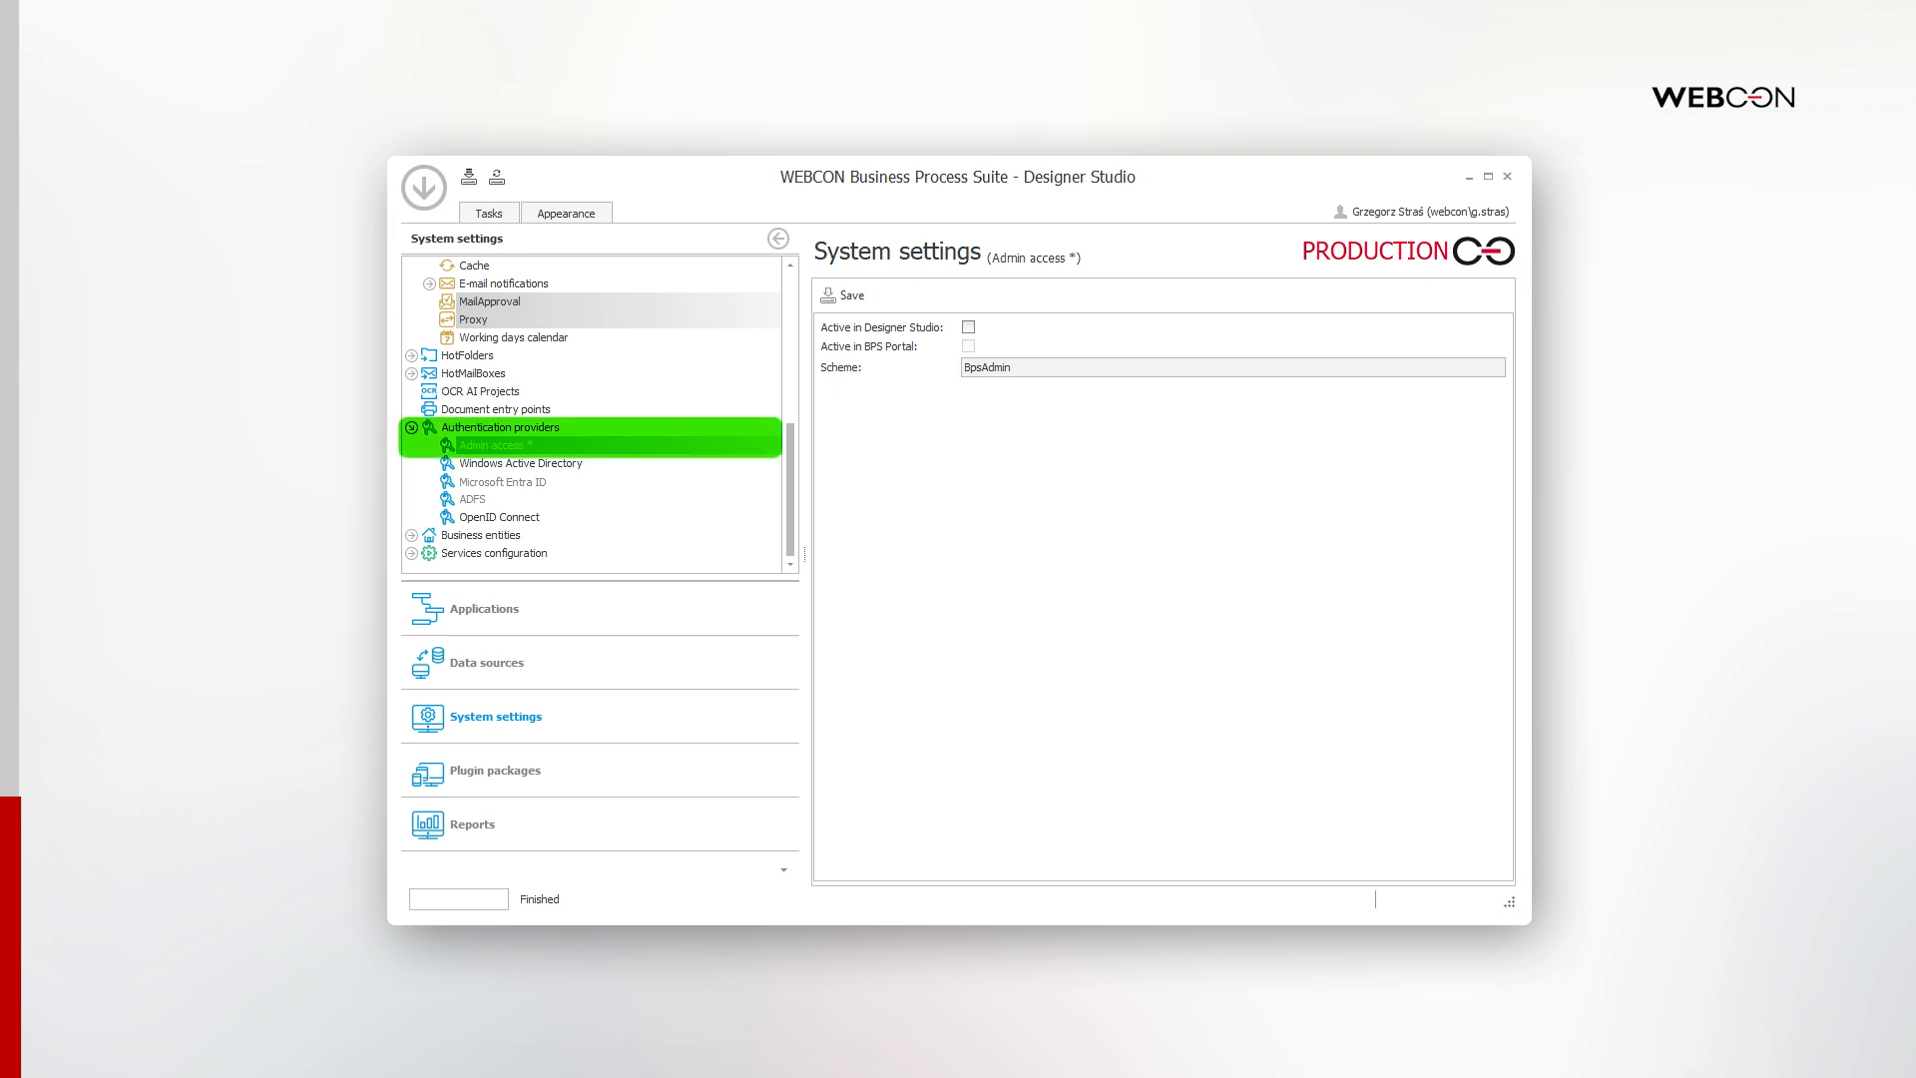
pyautogui.click(495, 443)
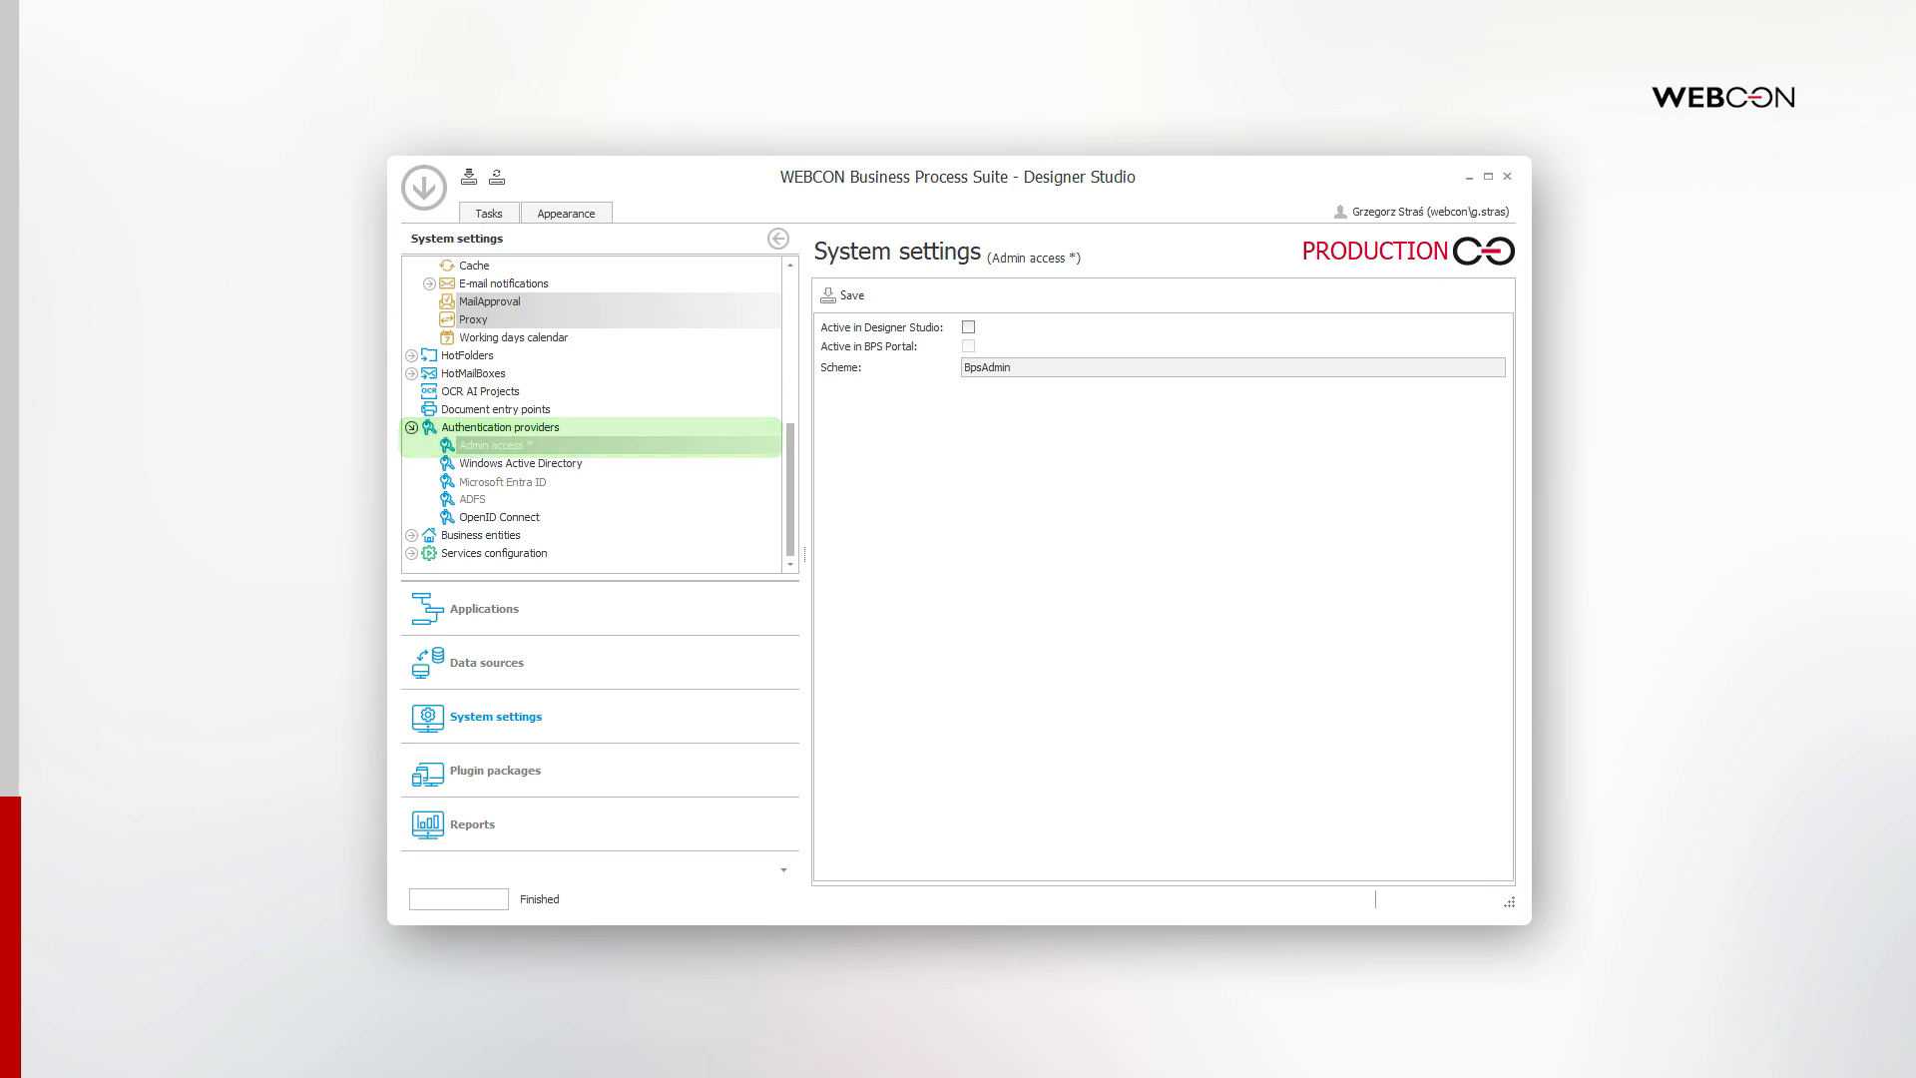
pyautogui.click(424, 187)
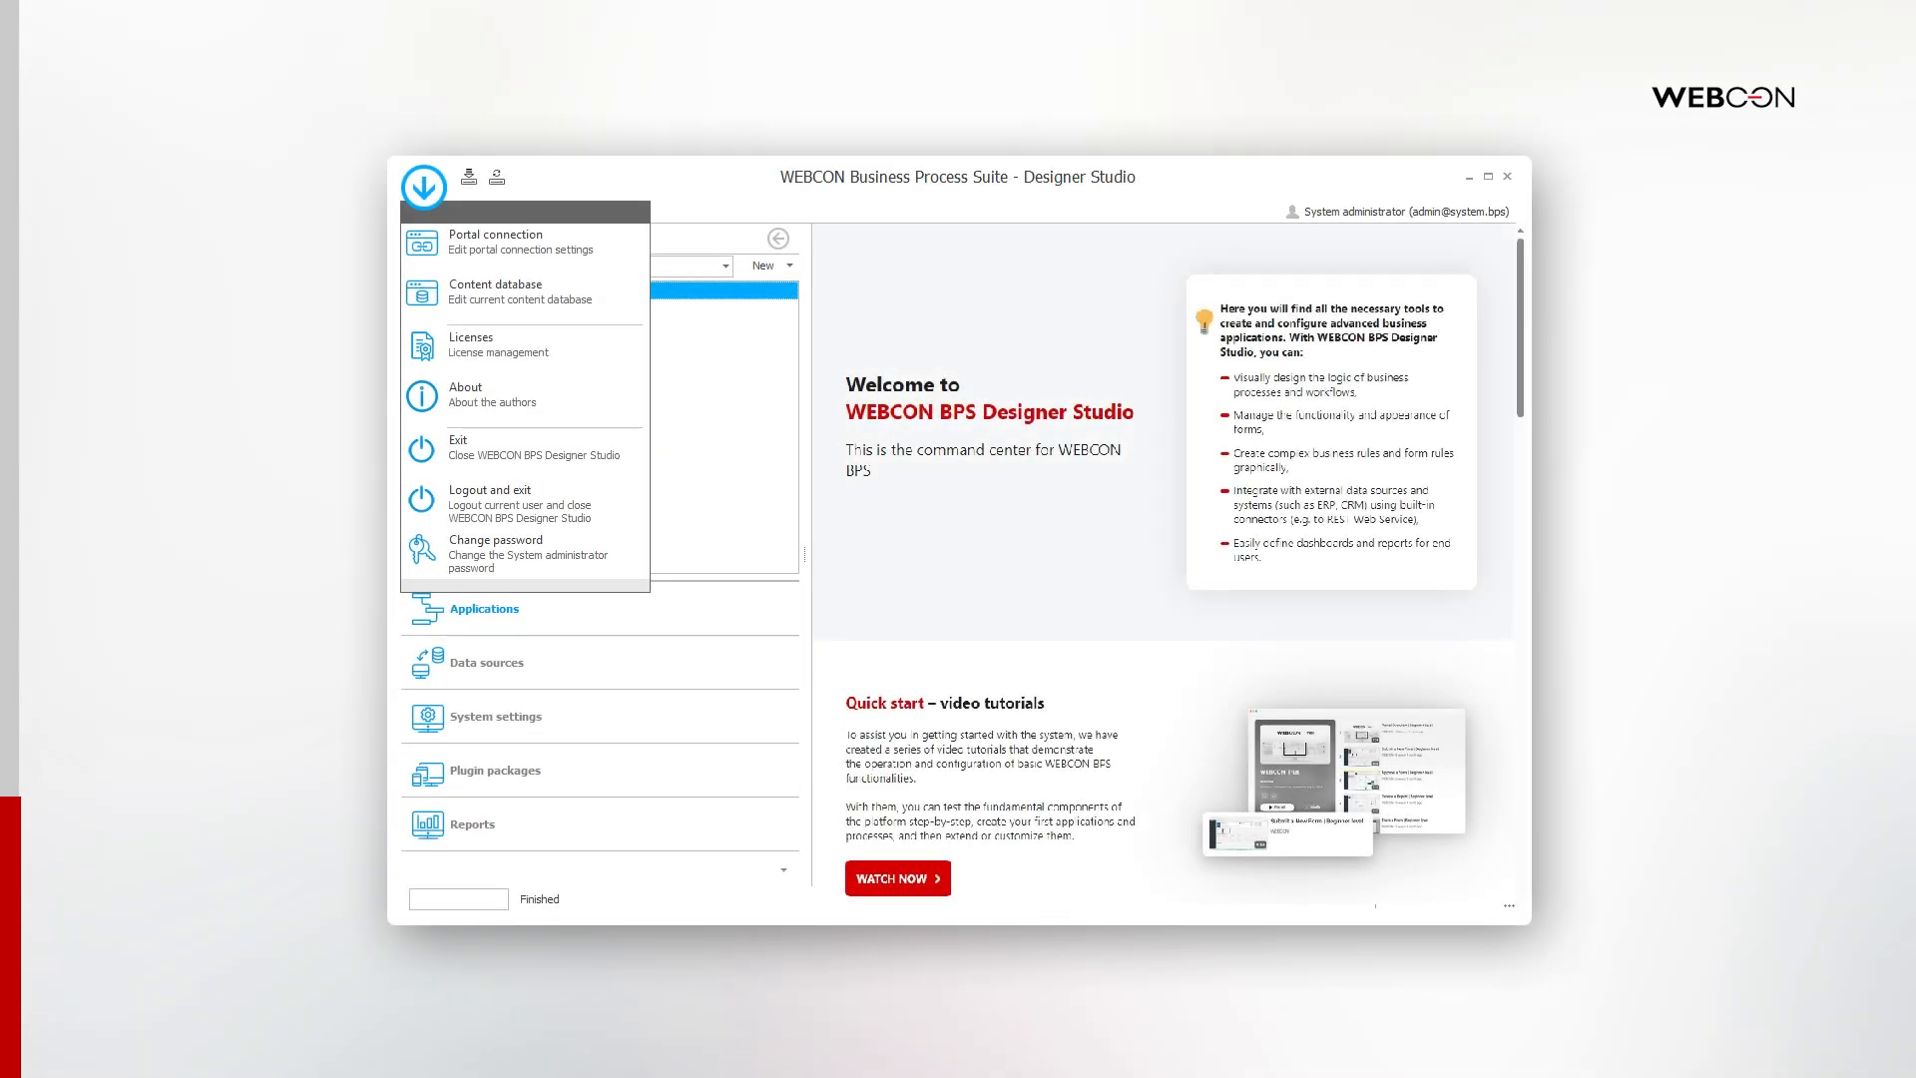
pyautogui.moveTo(523, 346)
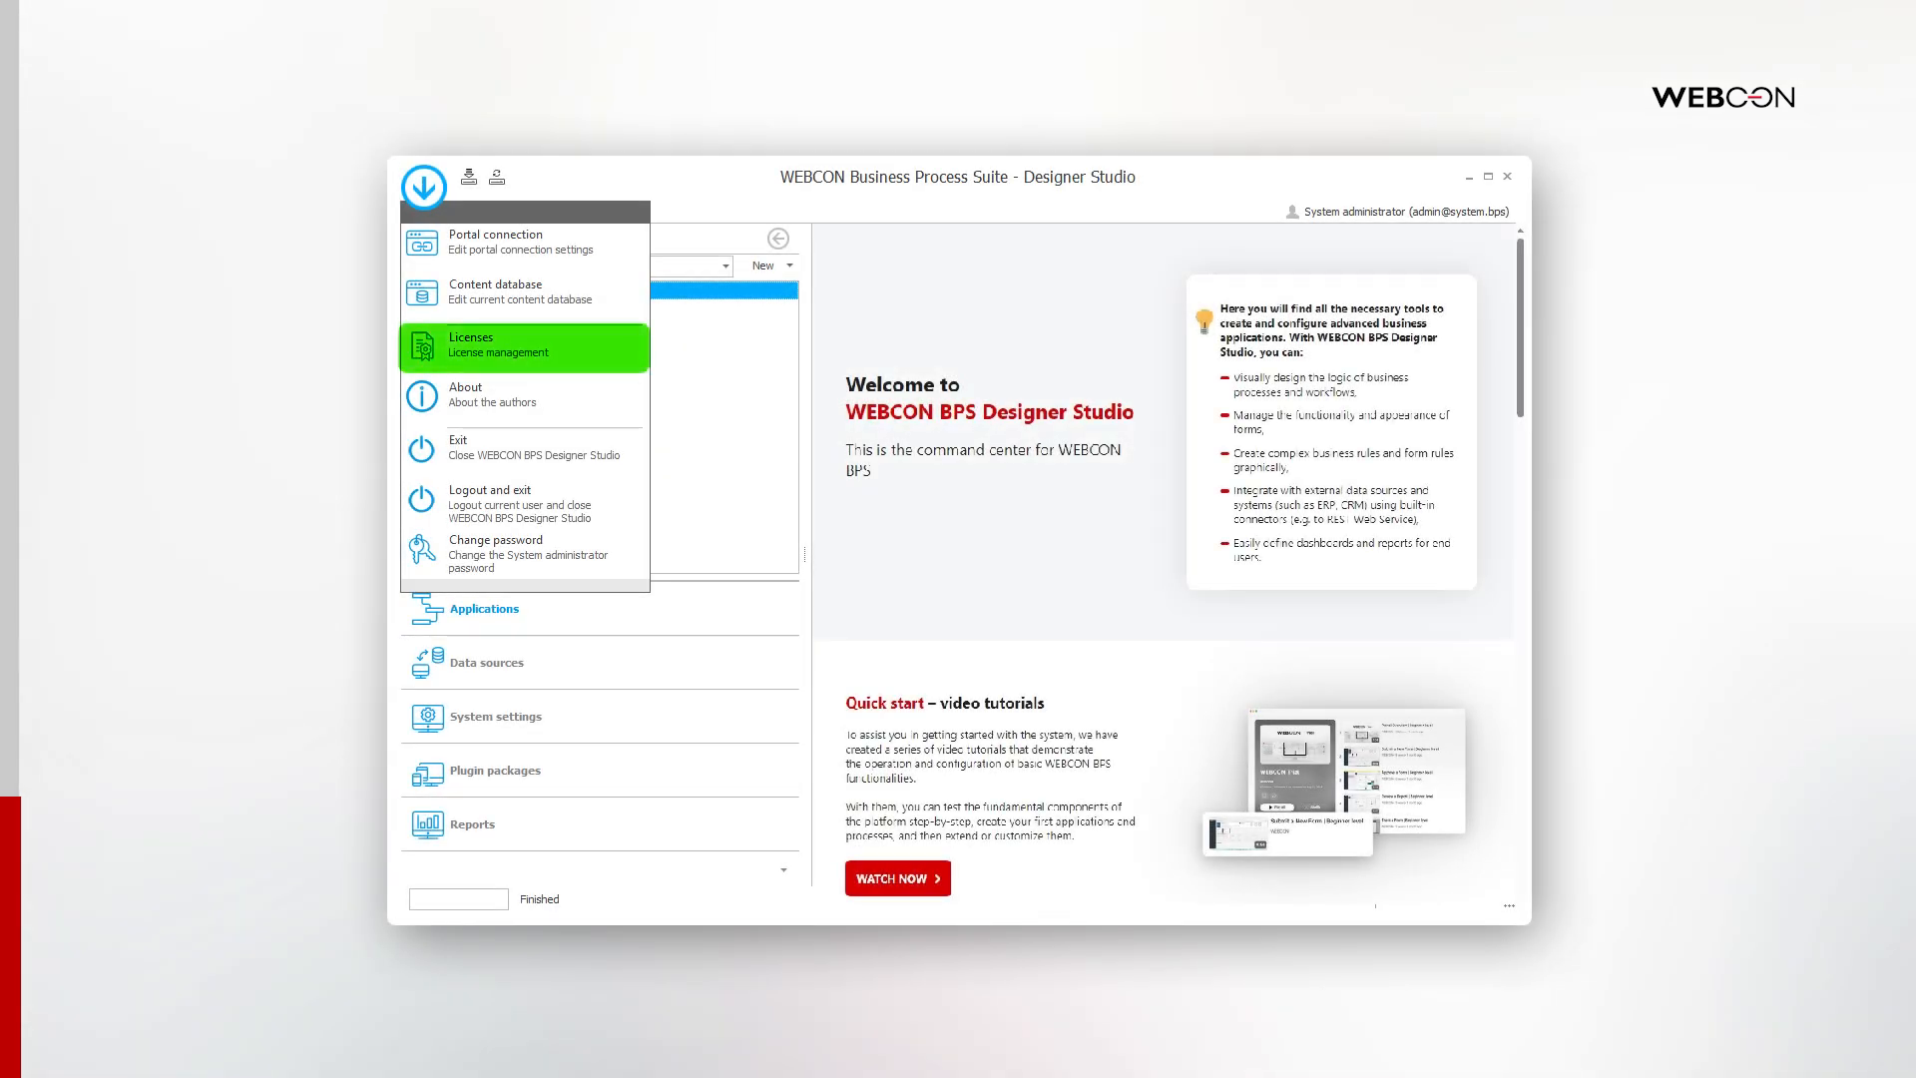